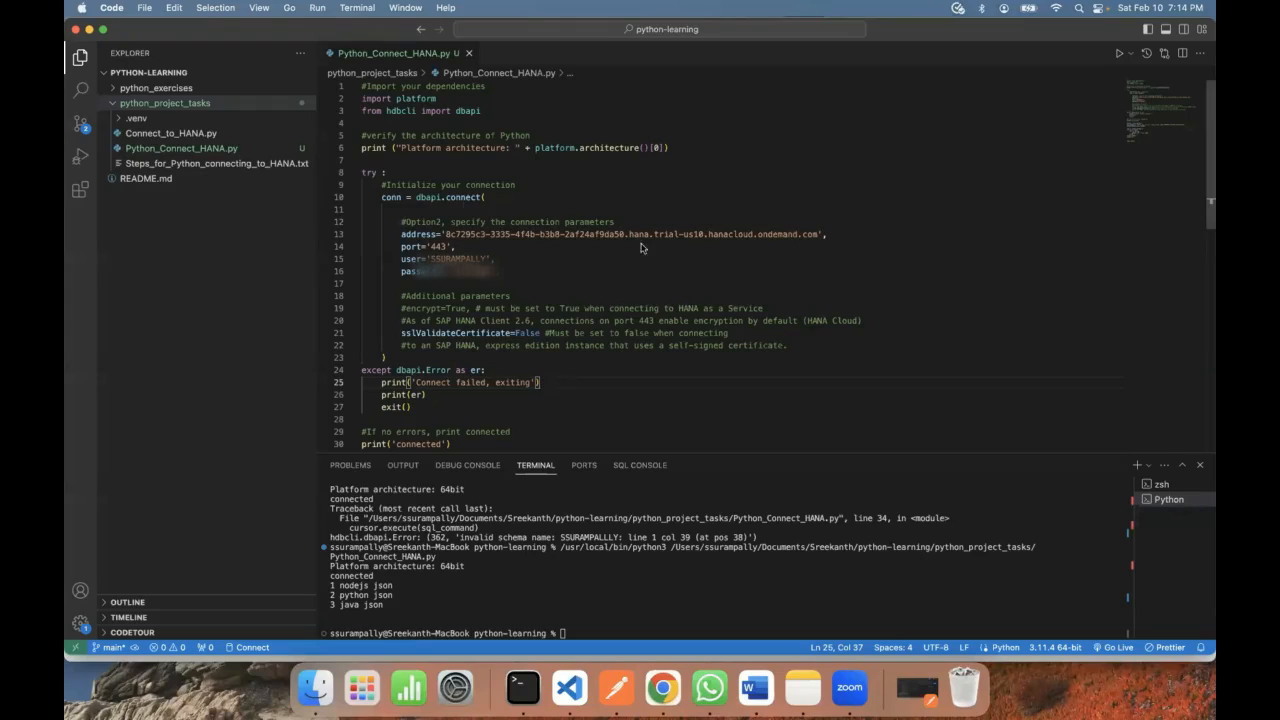
mouse_move(465, 197)
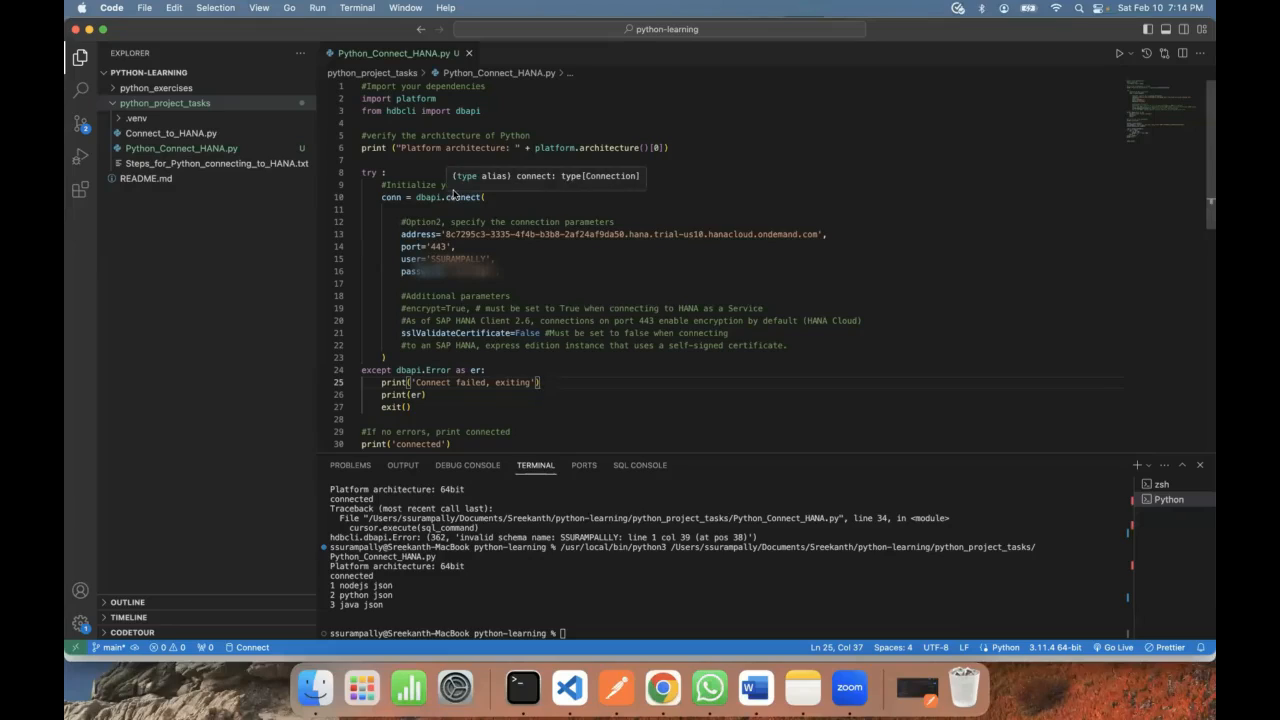
mouse_move(535, 238)
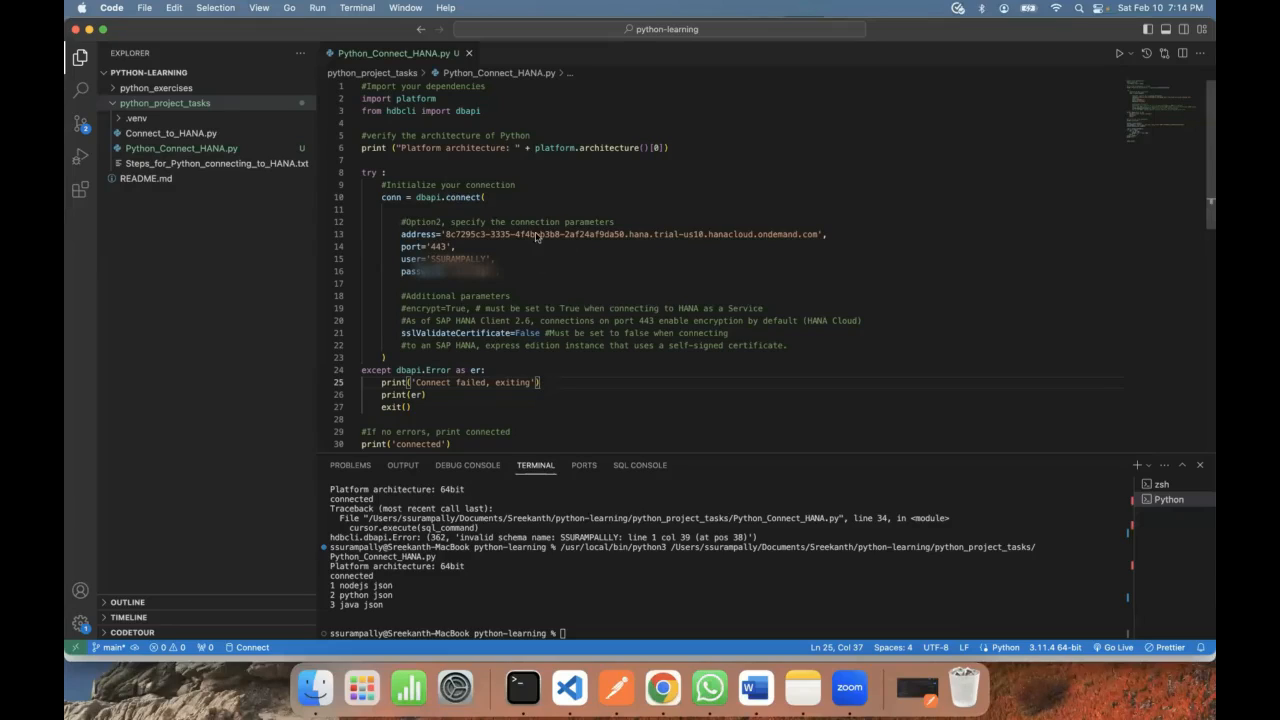
mouse_move(555, 318)
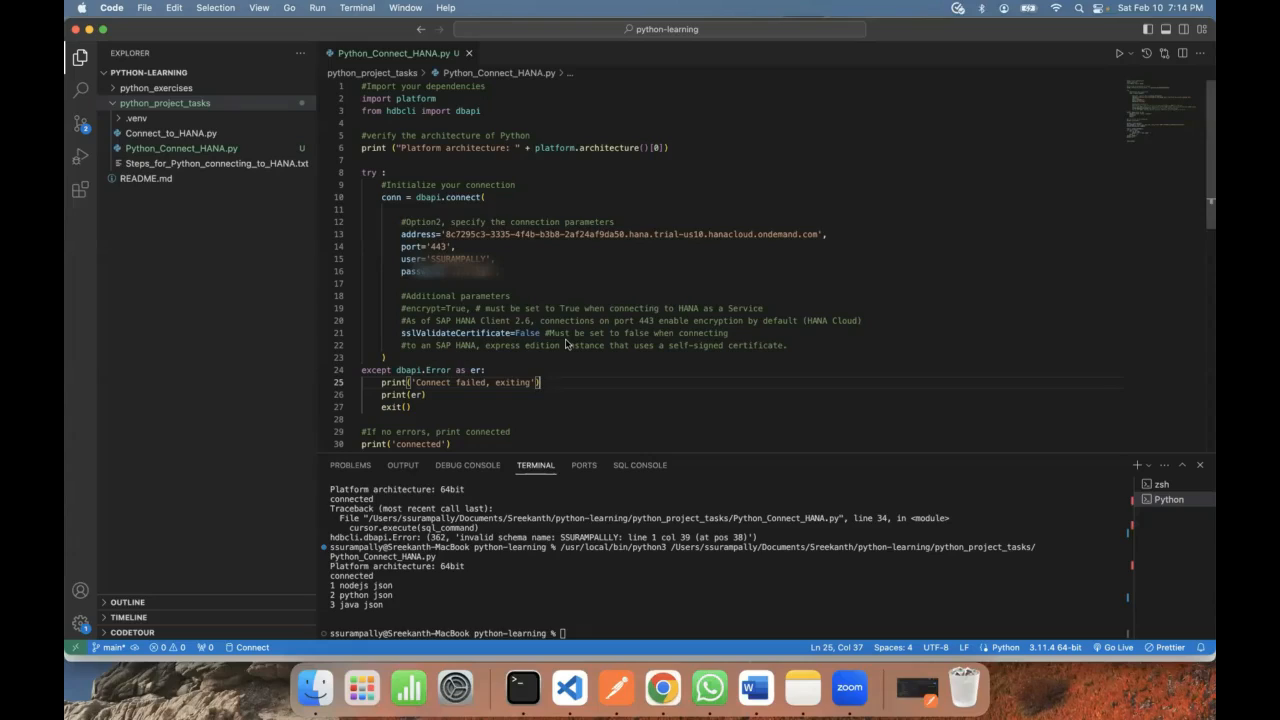
mouse_move(604, 281)
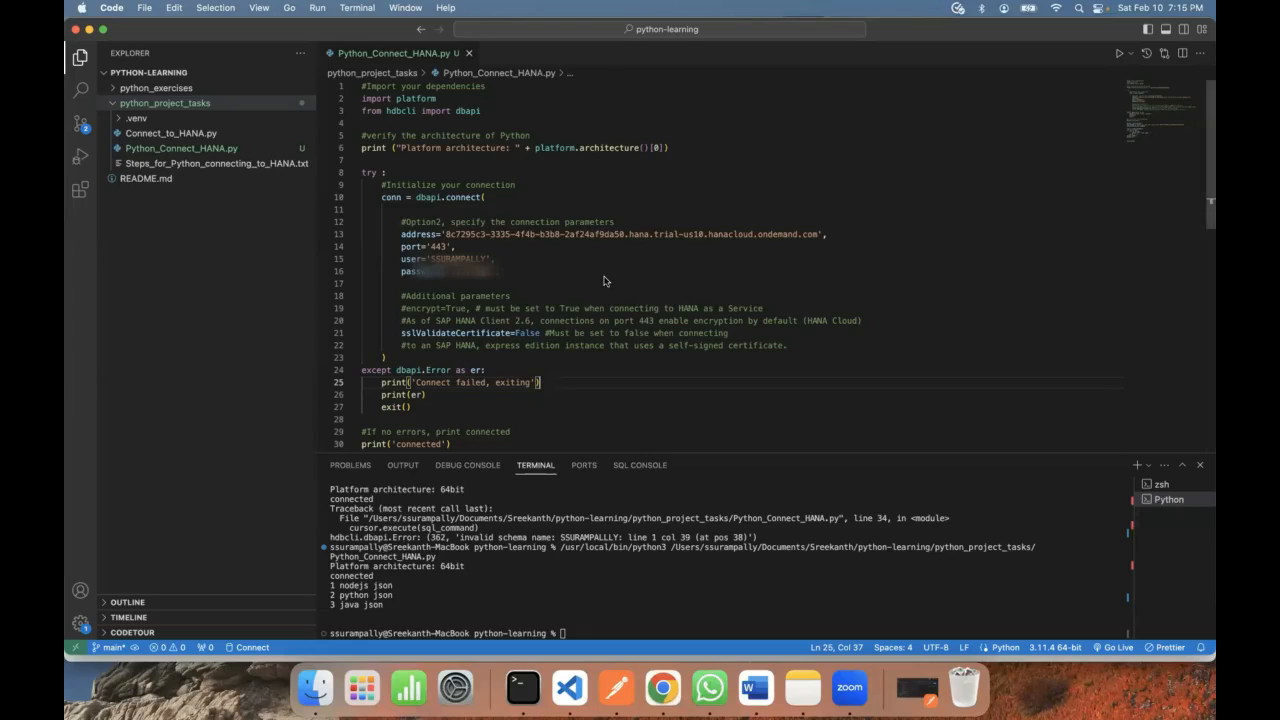
mouse_move(550, 255)
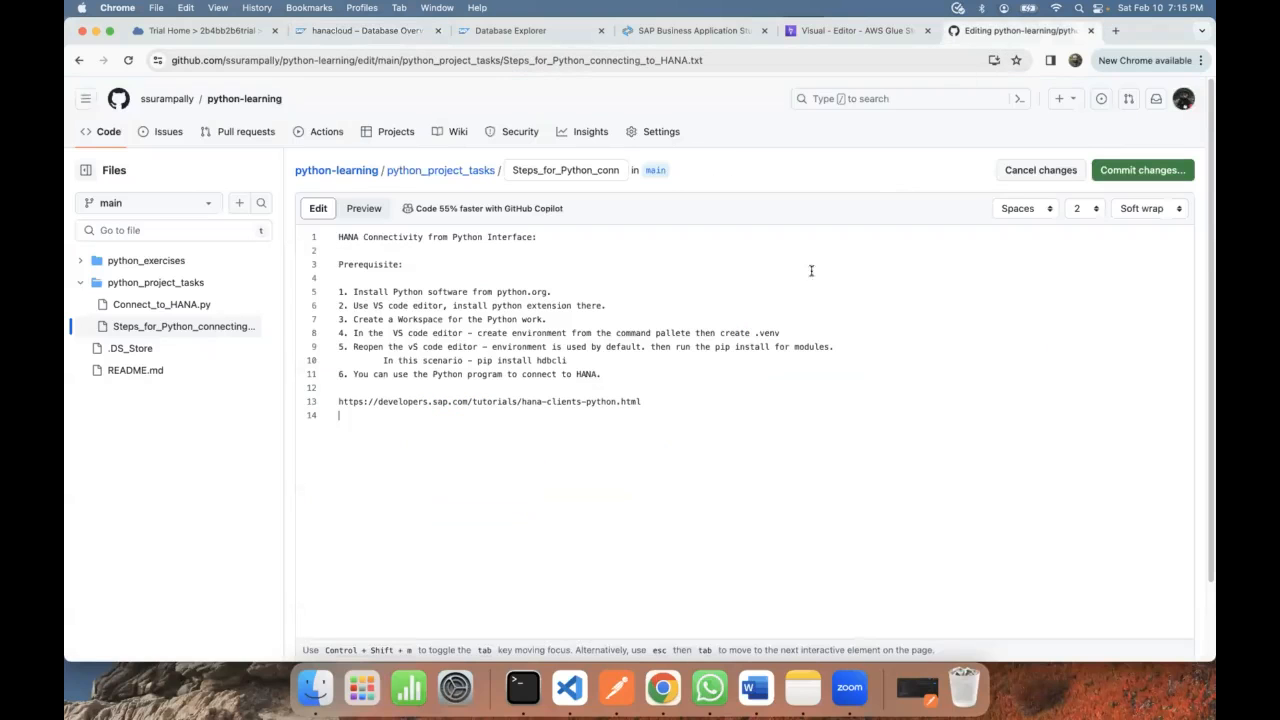
mouse_move(542, 476)
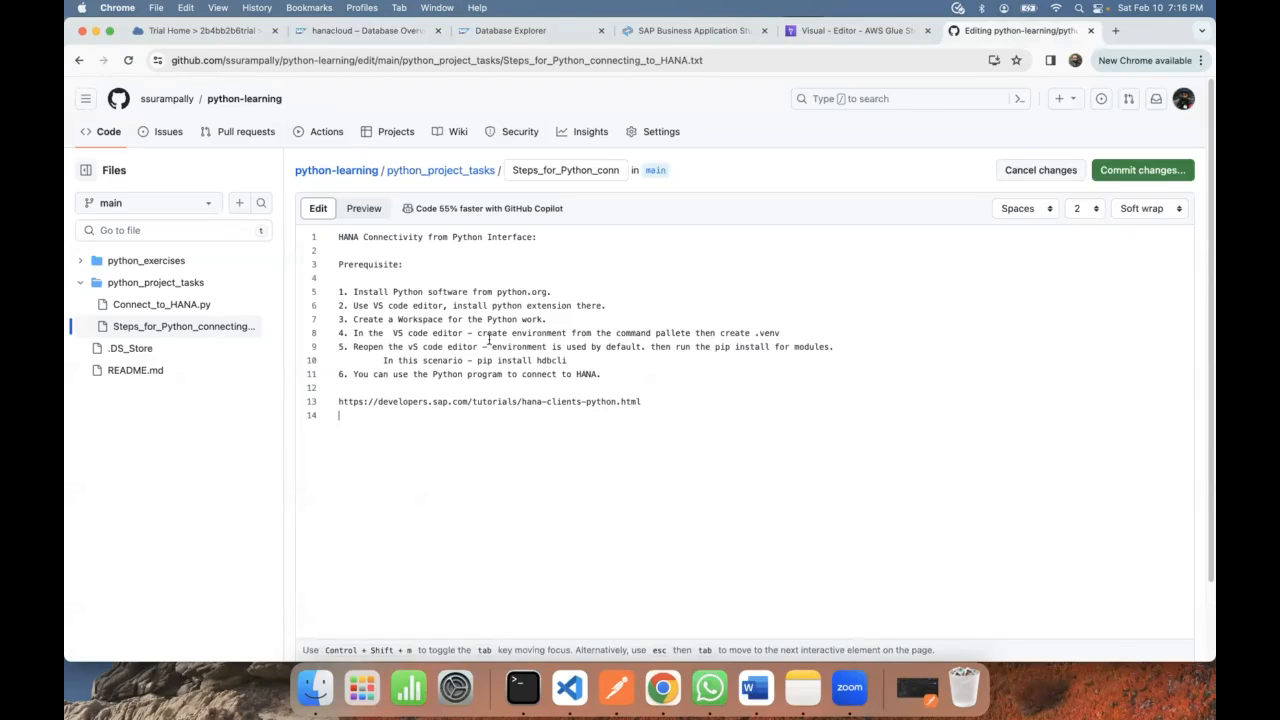
mouse_move(453, 279)
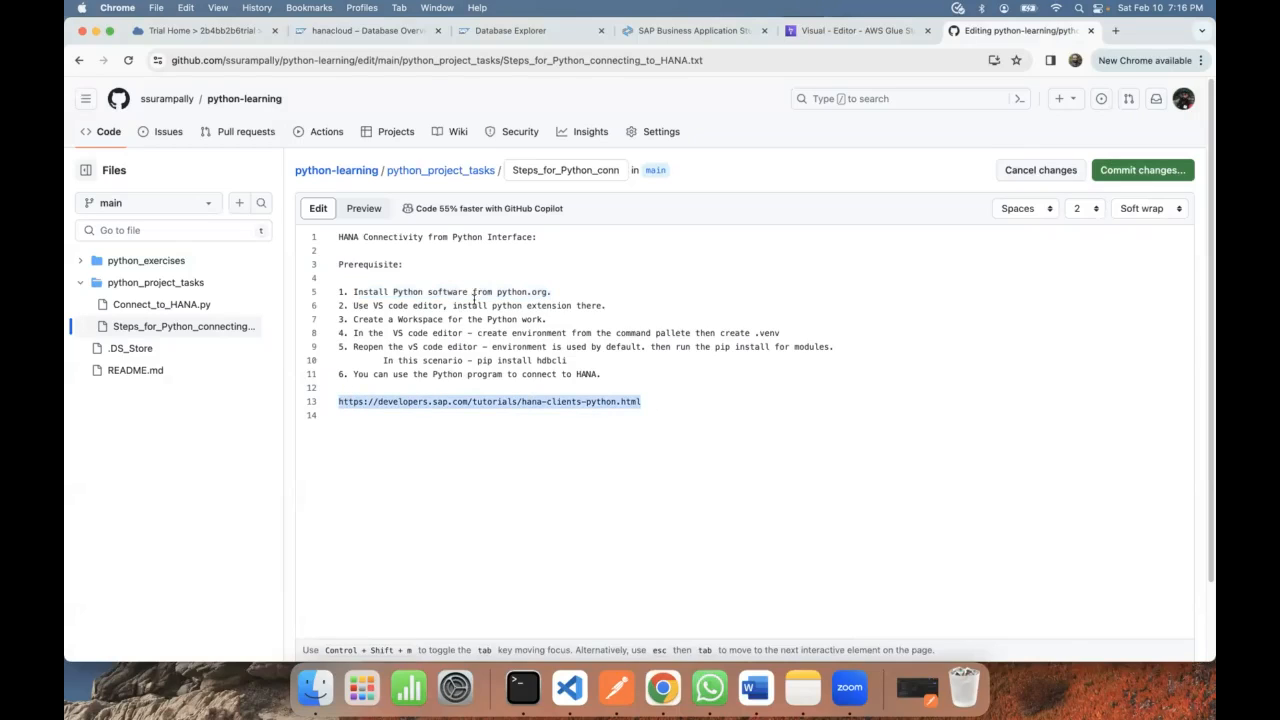
mouse_move(472, 301)
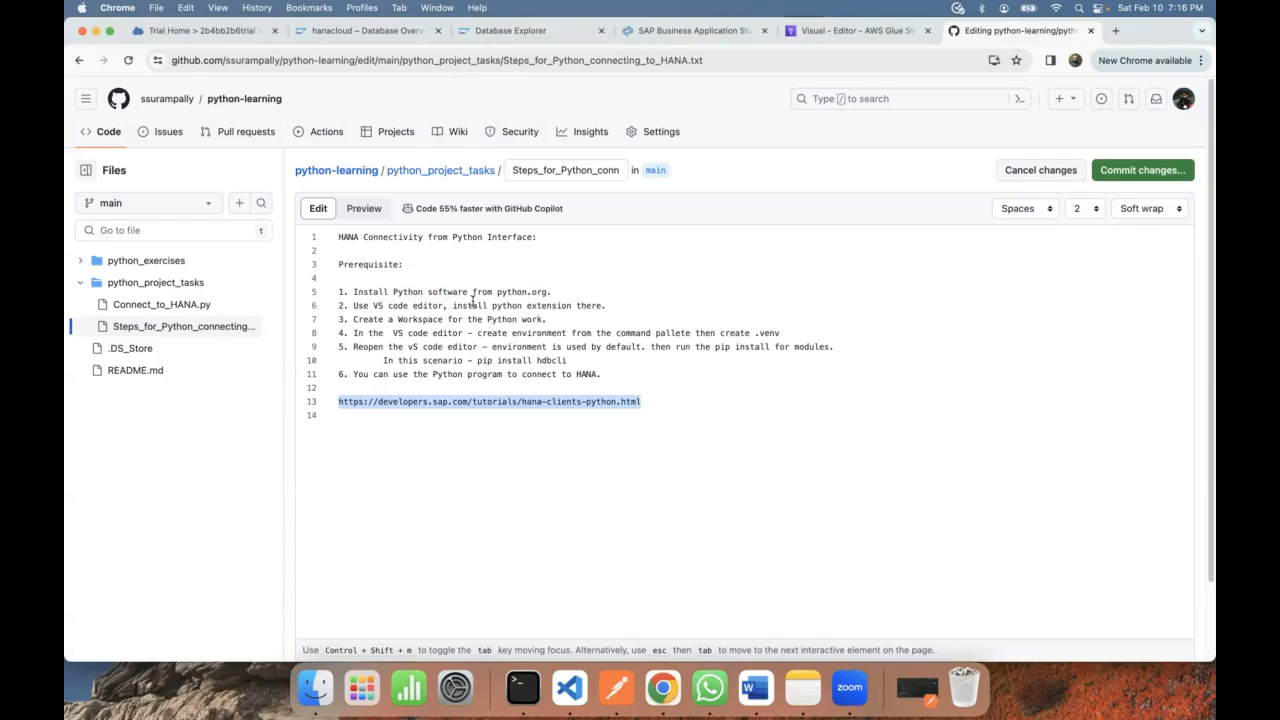
Step: Return to the VS Code window showing the HANA script
left_click(569, 687)
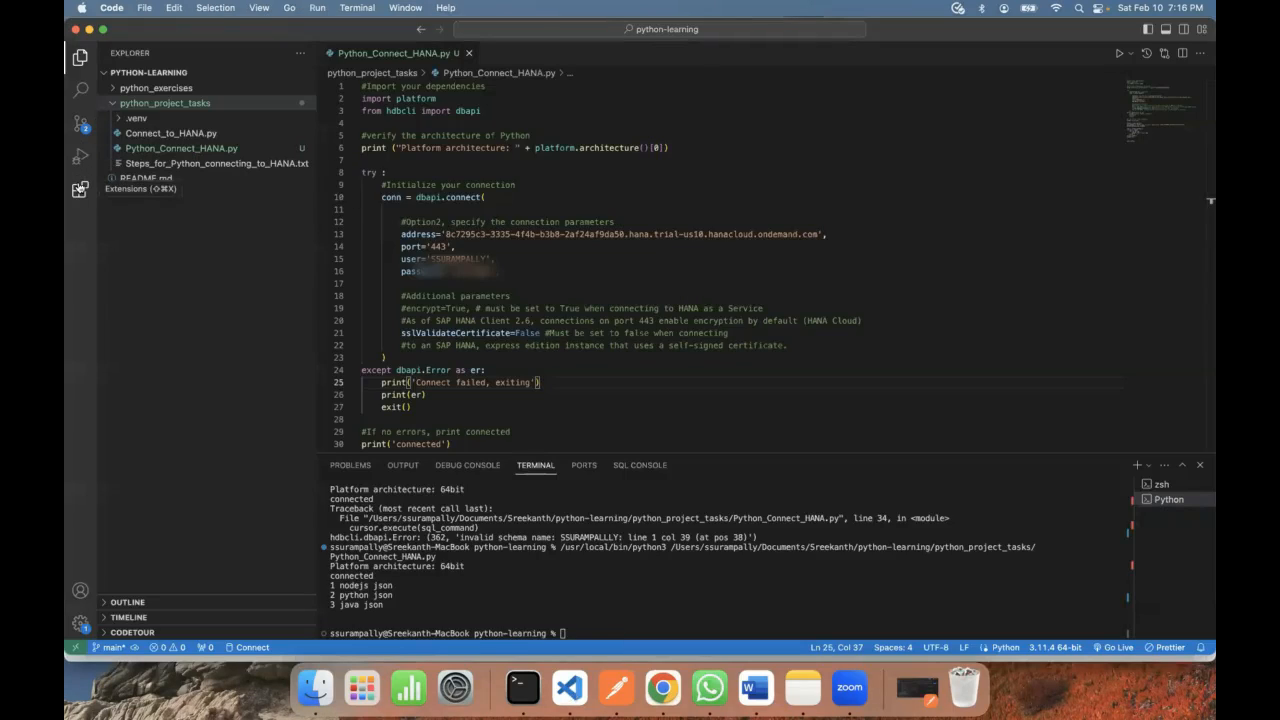
Step: Search extensions for 'python' to confirm the Microsoft Python extension is installed, then return to Explorer
left_click(80, 189)
type("o")
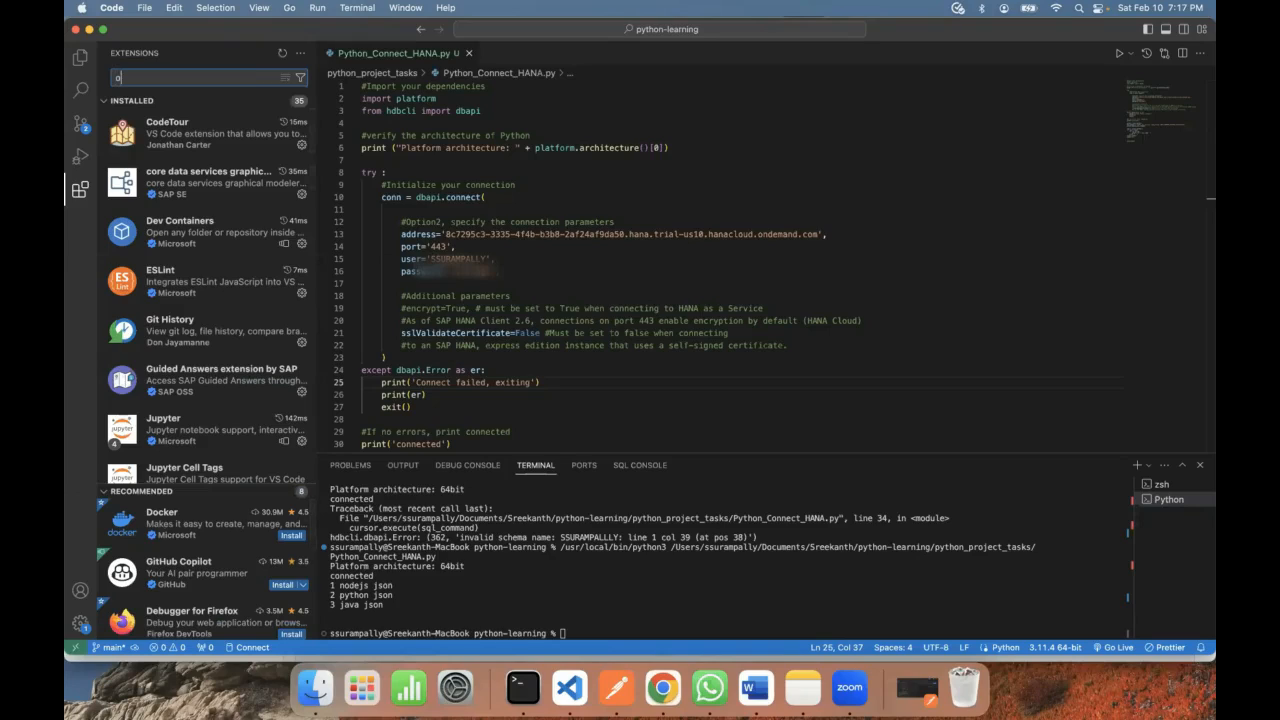
type("p")
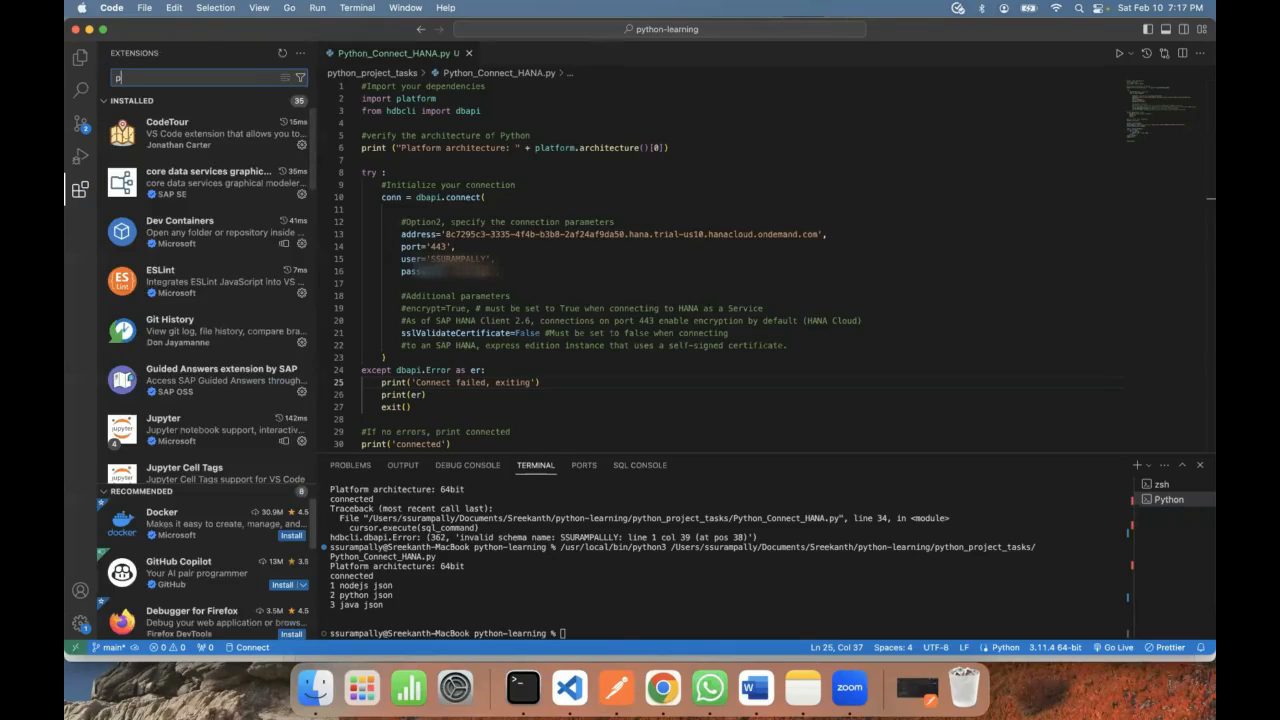
type("ython")
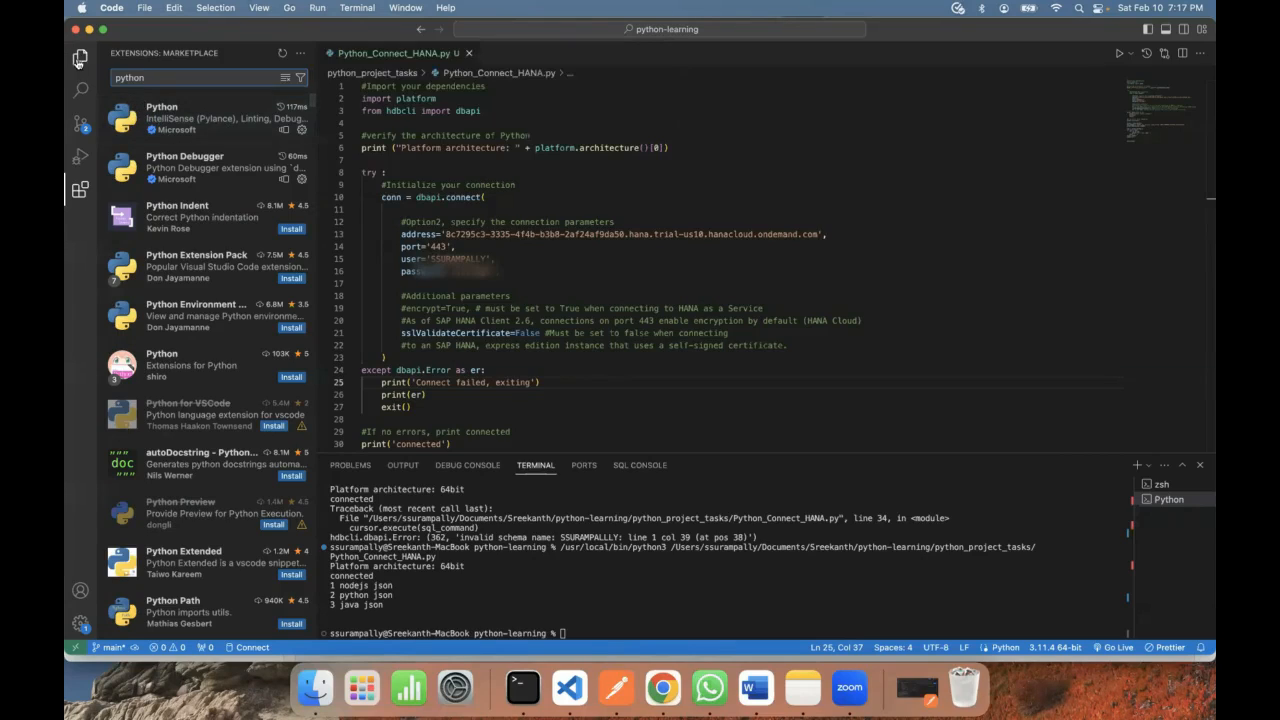
left_click(80, 57)
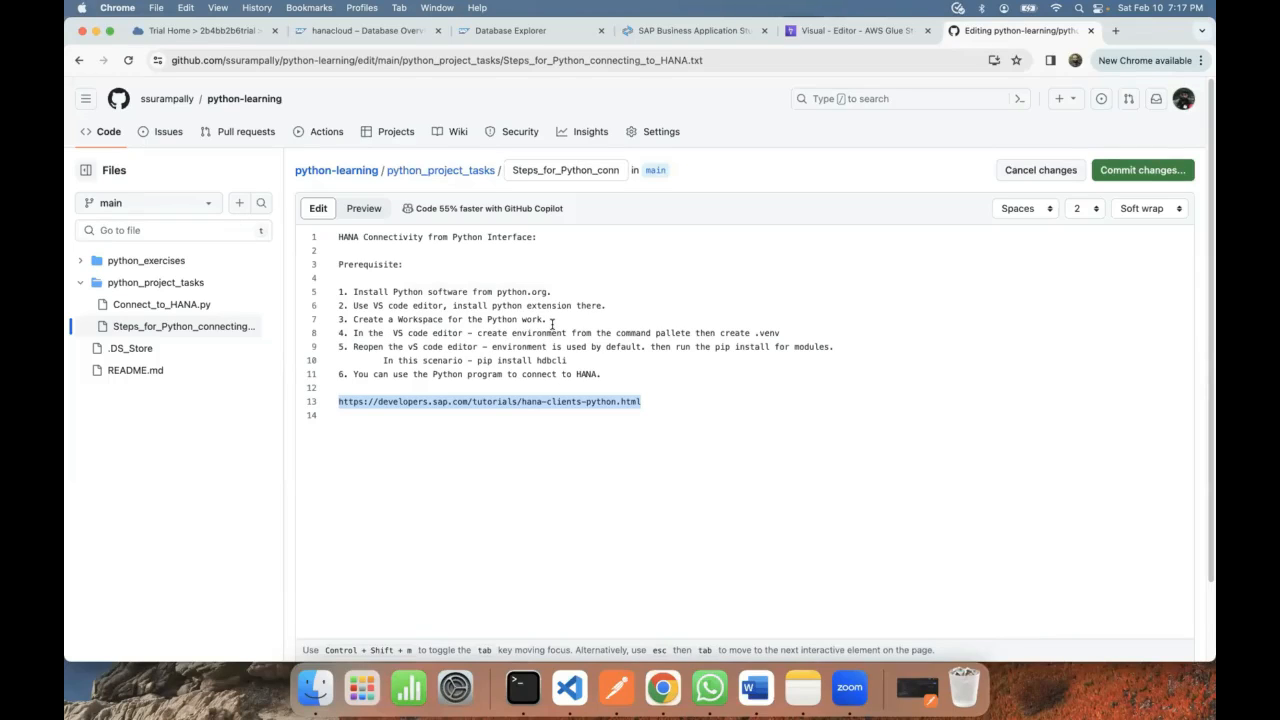
left_click(568, 687)
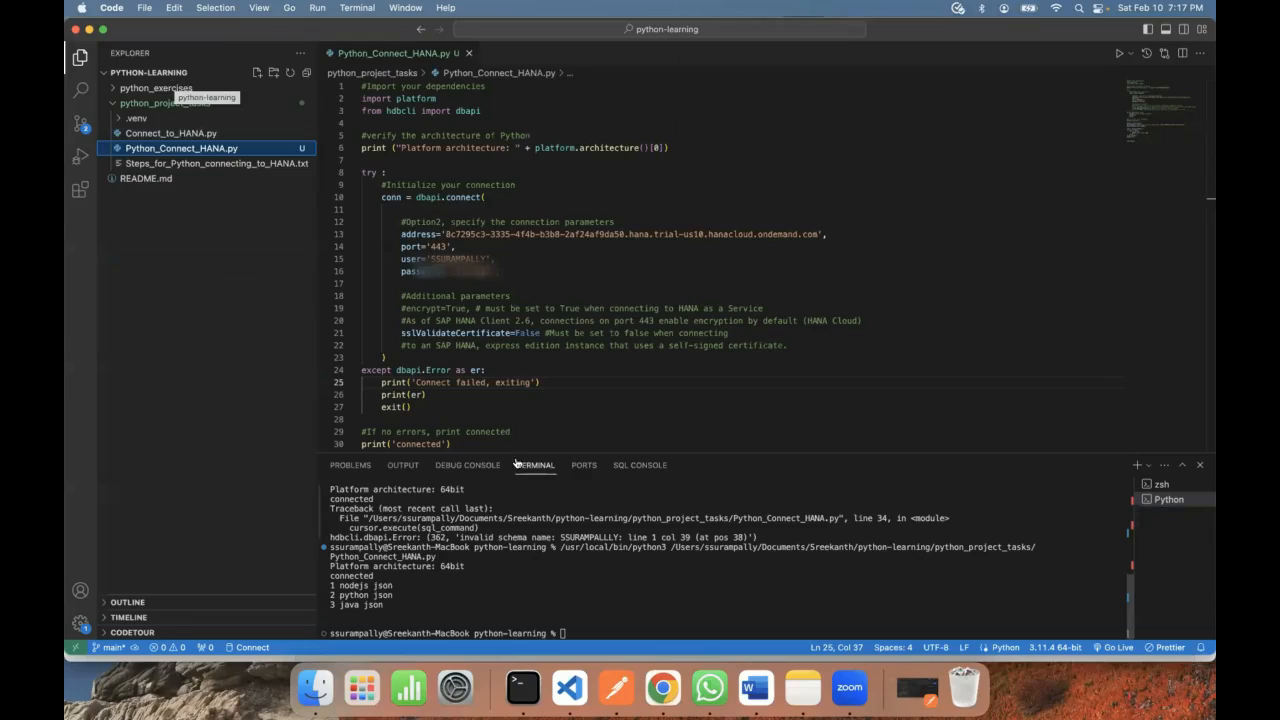
mouse_move(154, 110)
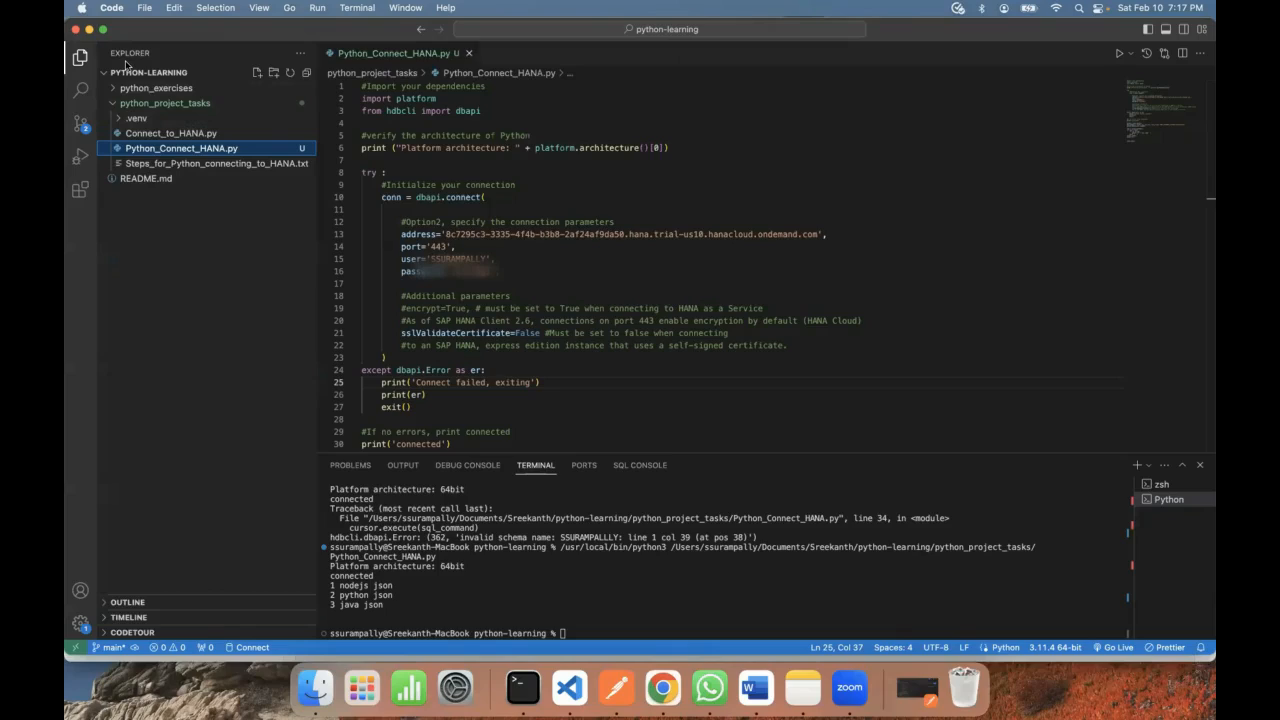
mouse_move(130, 62)
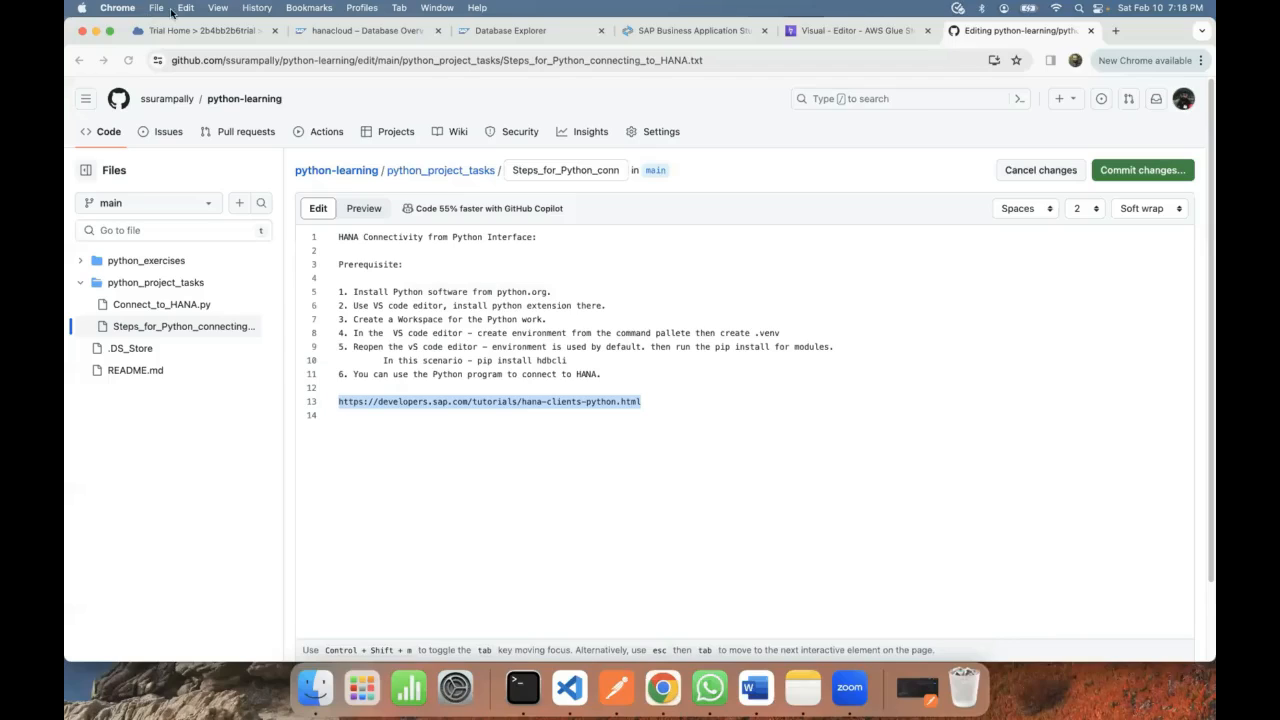
mouse_move(765, 364)
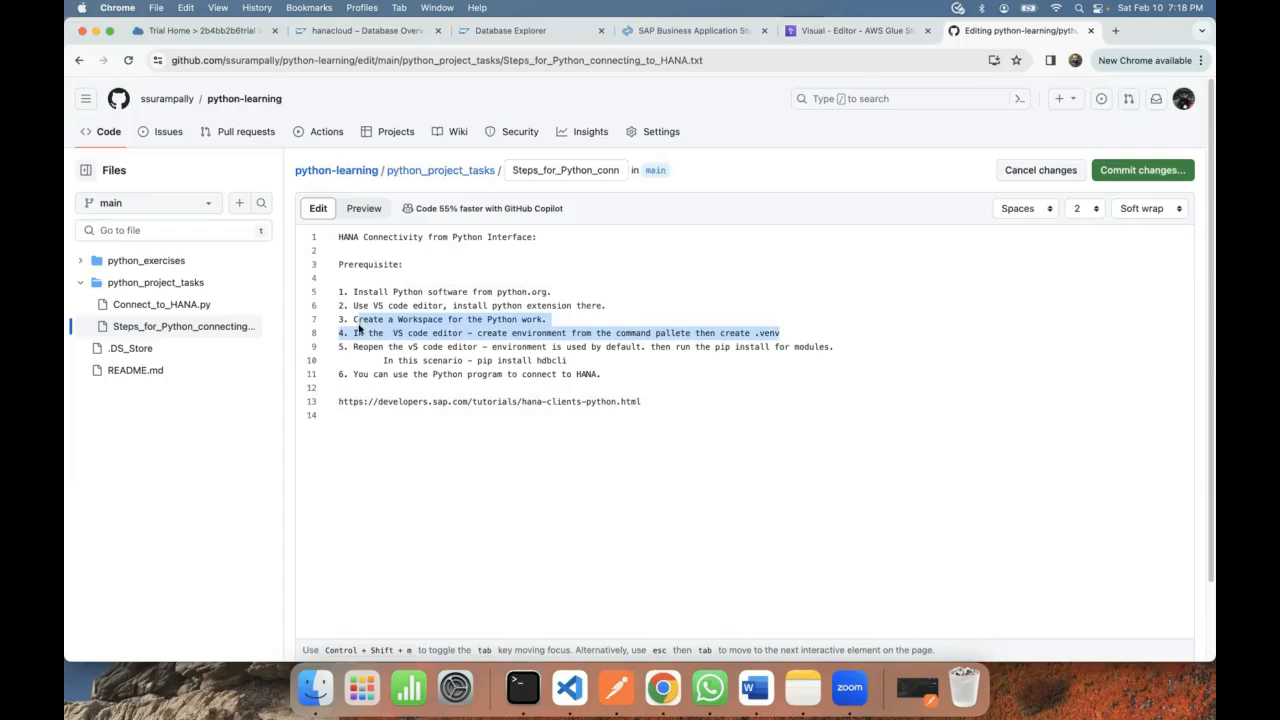
Step: Return to VS Code, where the Venv or Conda environment prompt appears
left_click(568, 687)
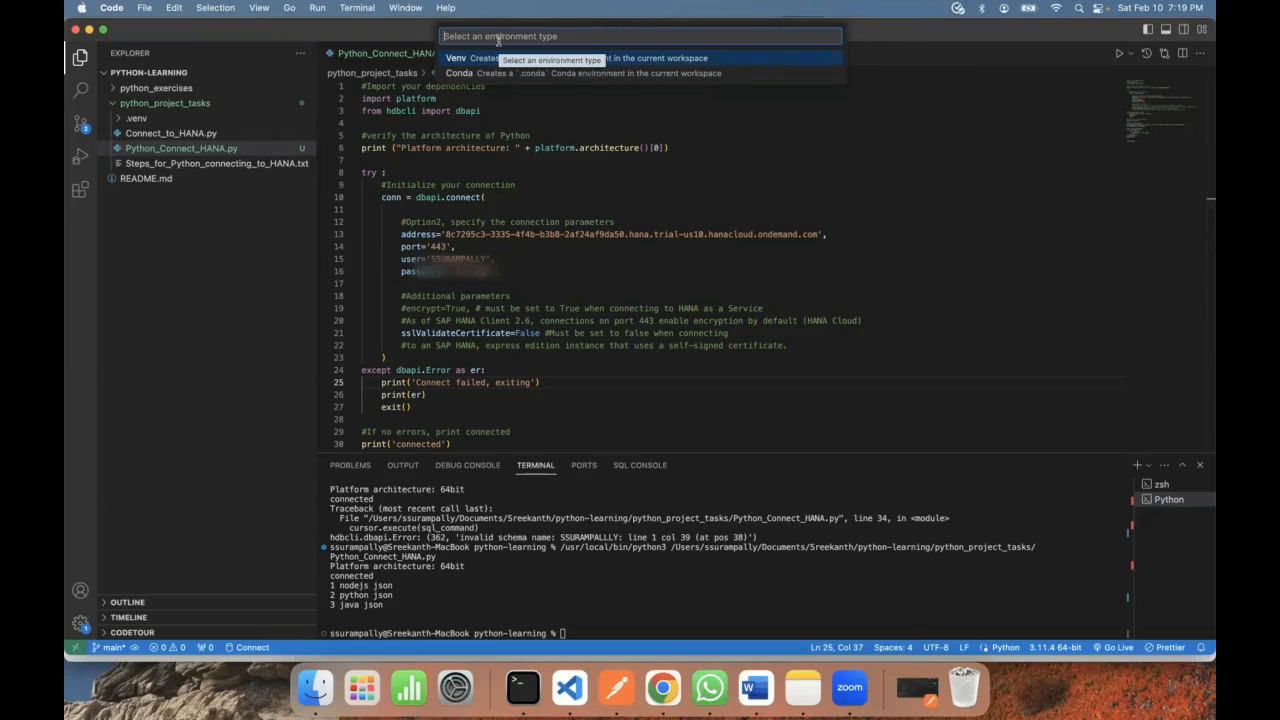
Step: Show the Create Environment Venv/Conda choices and expand .venv to reveal bin, include and lib
type("create")
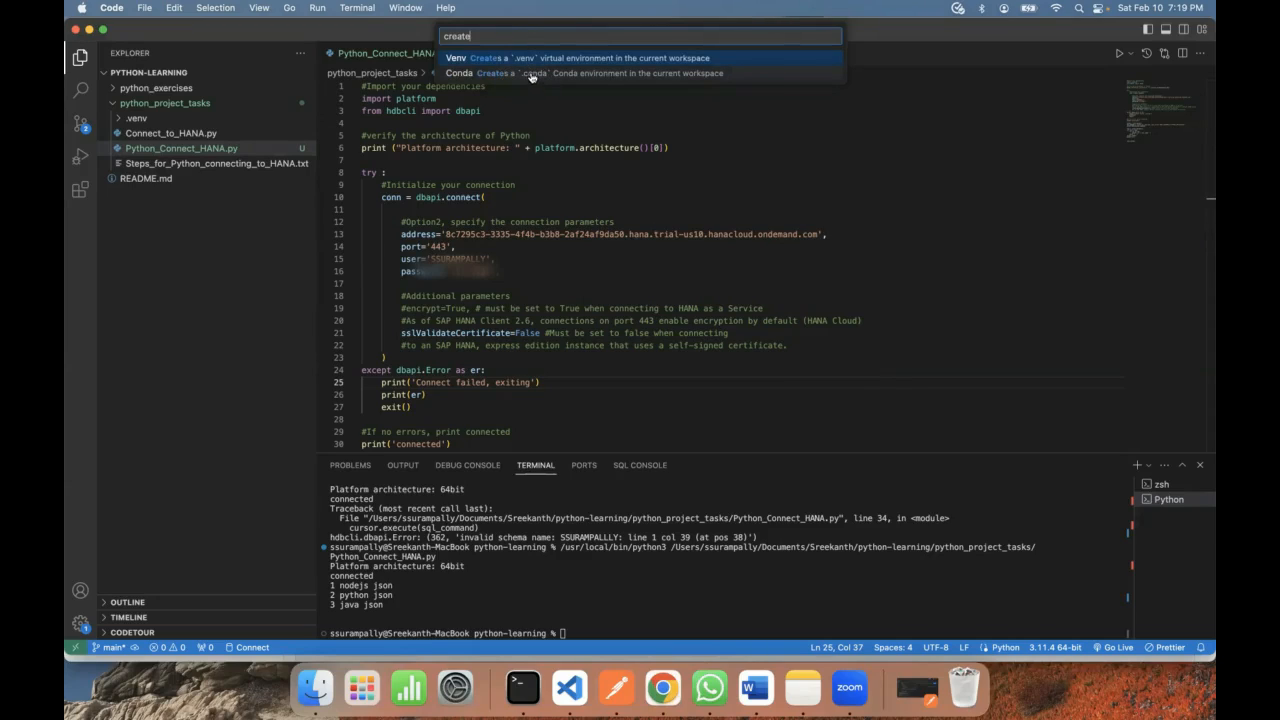
mouse_move(546, 85)
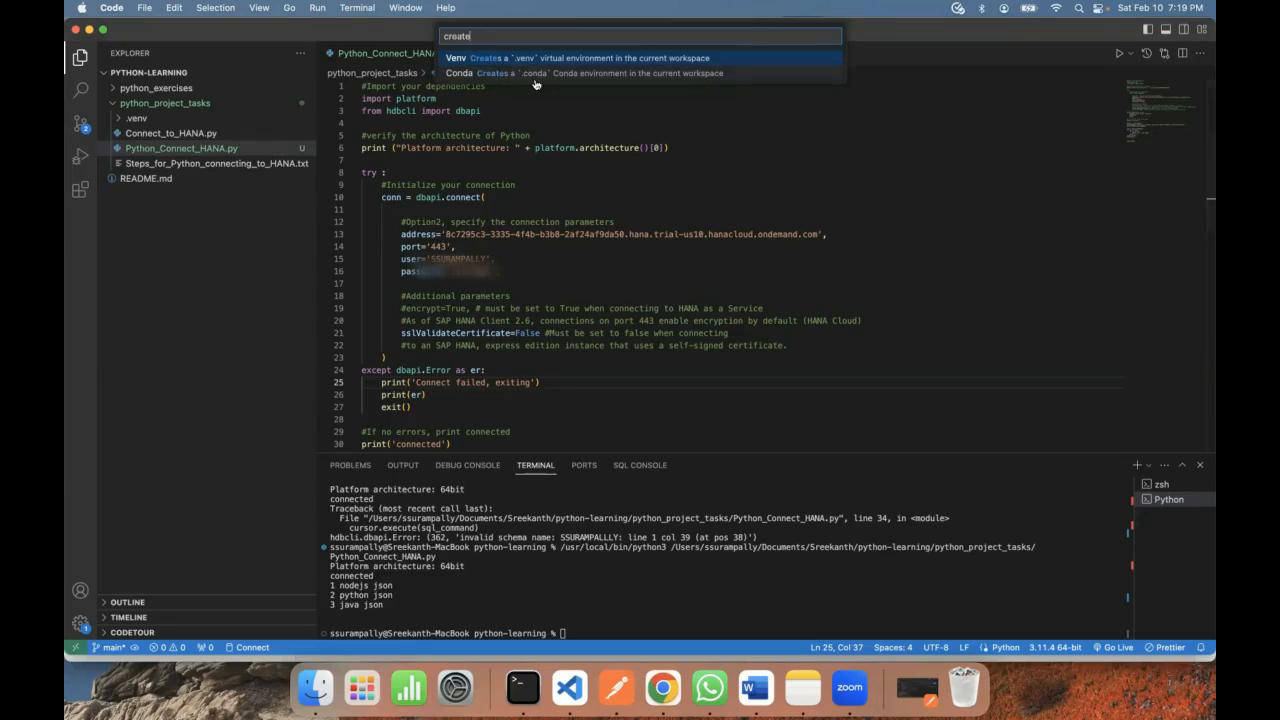
mouse_move(568, 64)
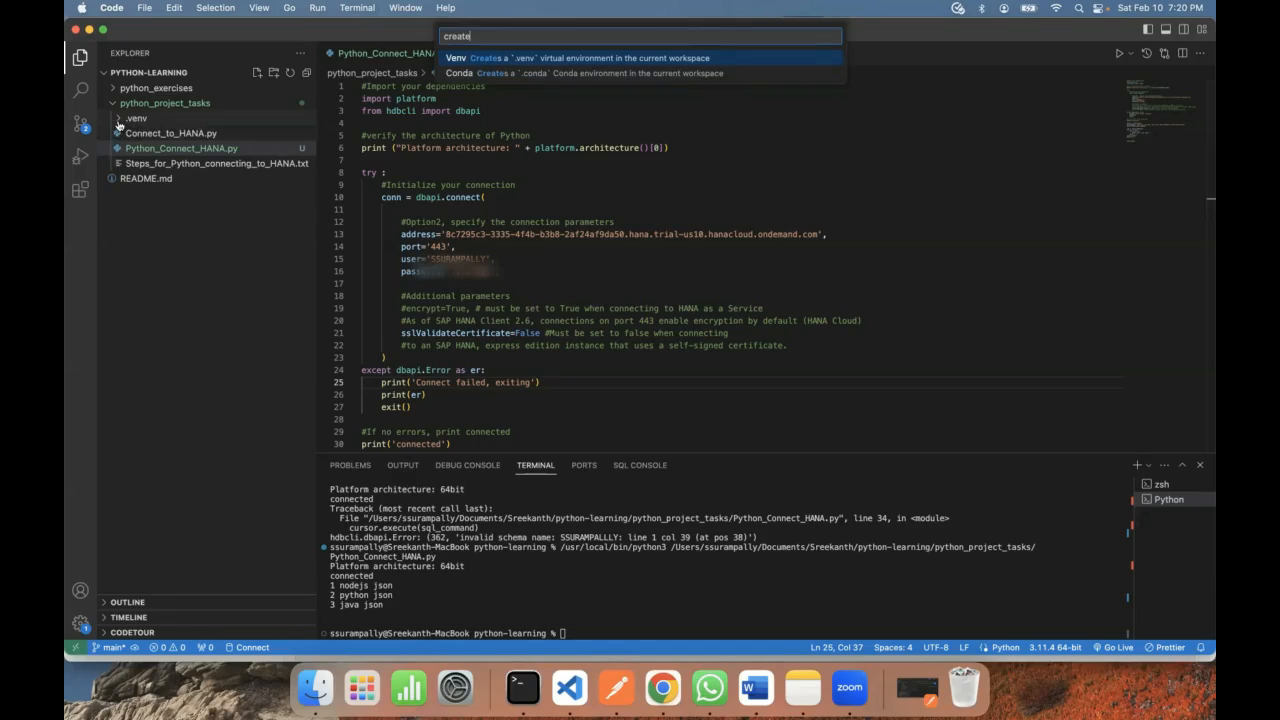
left_click(137, 118)
type("p")
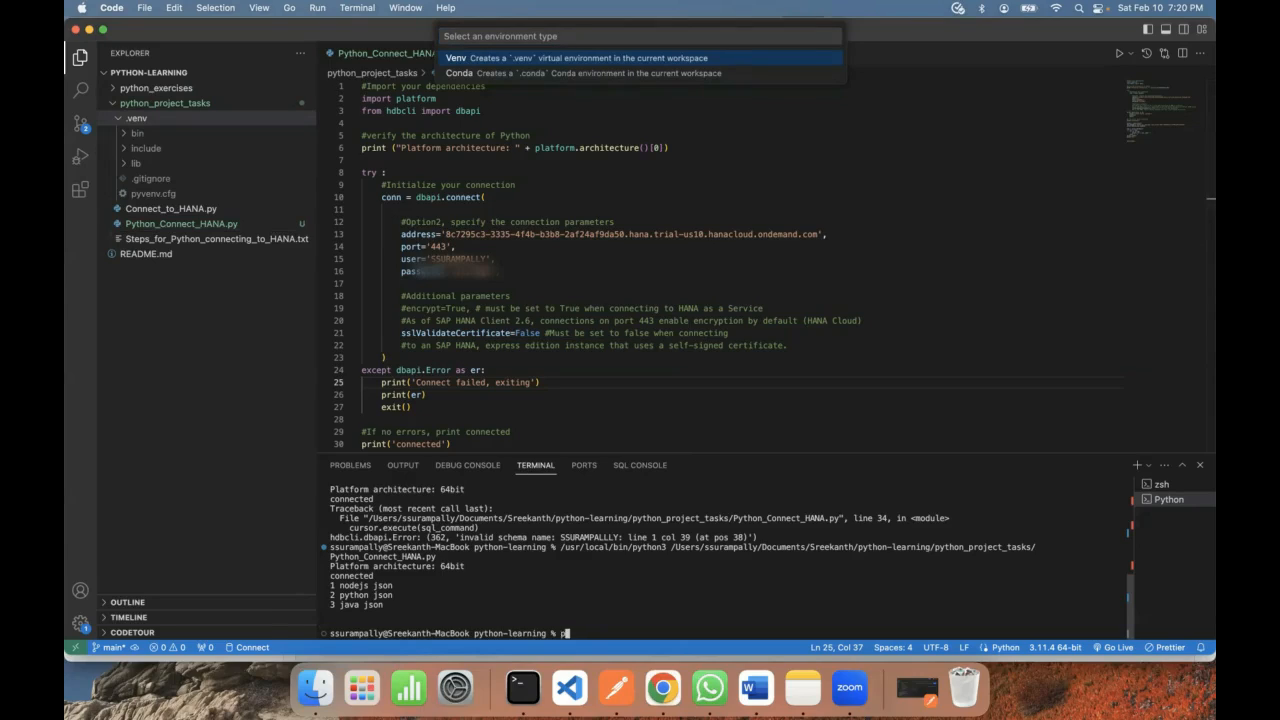
type("ip3 install")
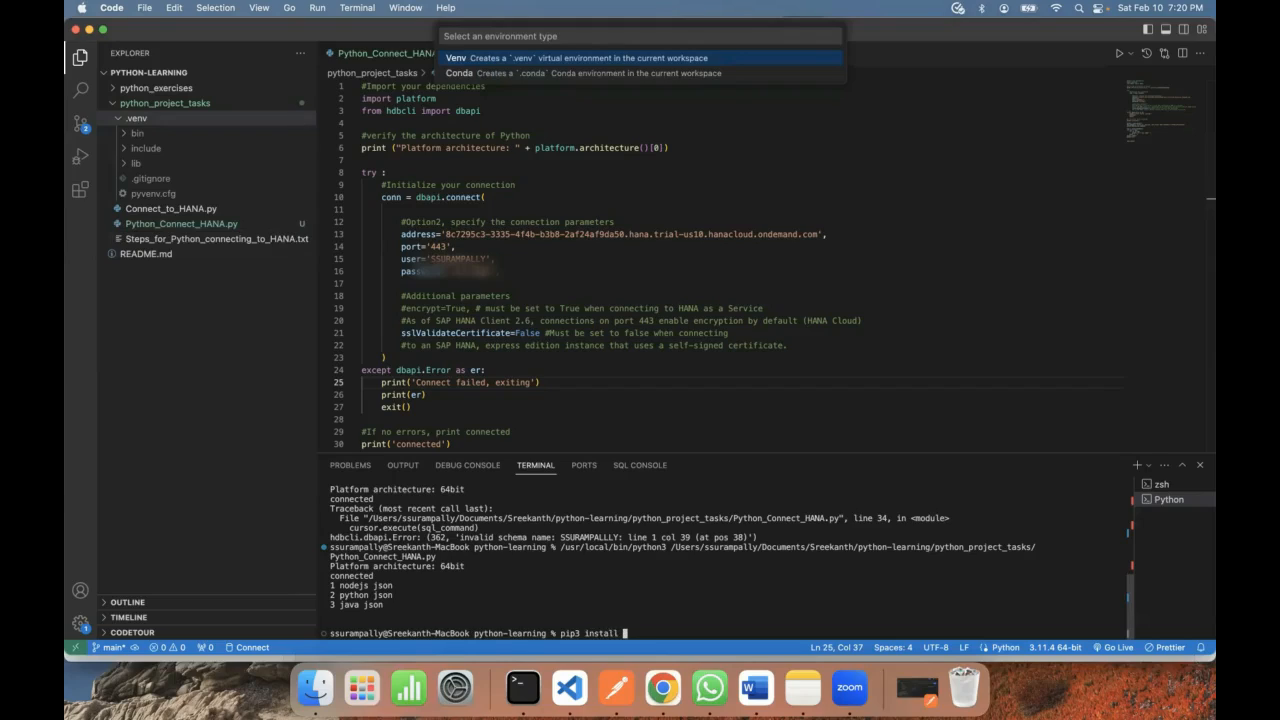
Step: Run pip3 install hdbcli, which reports the package is already installed
type("hdbcli")
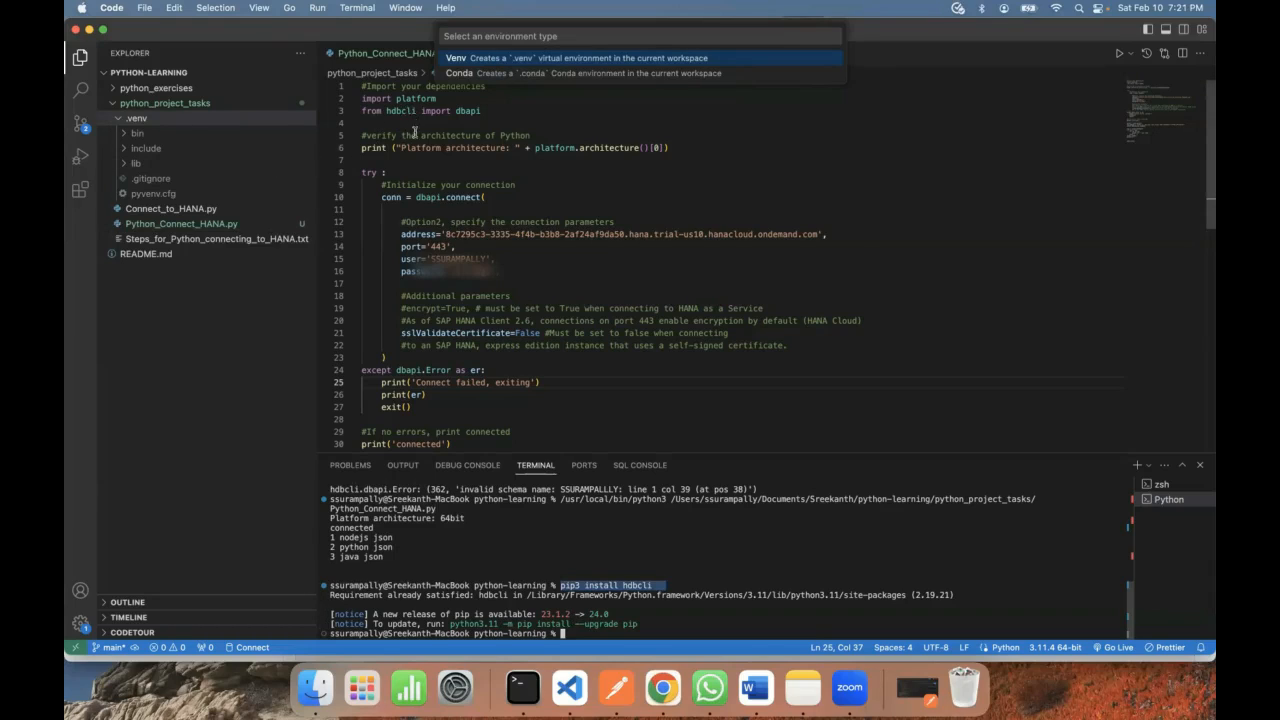
mouse_move(575, 372)
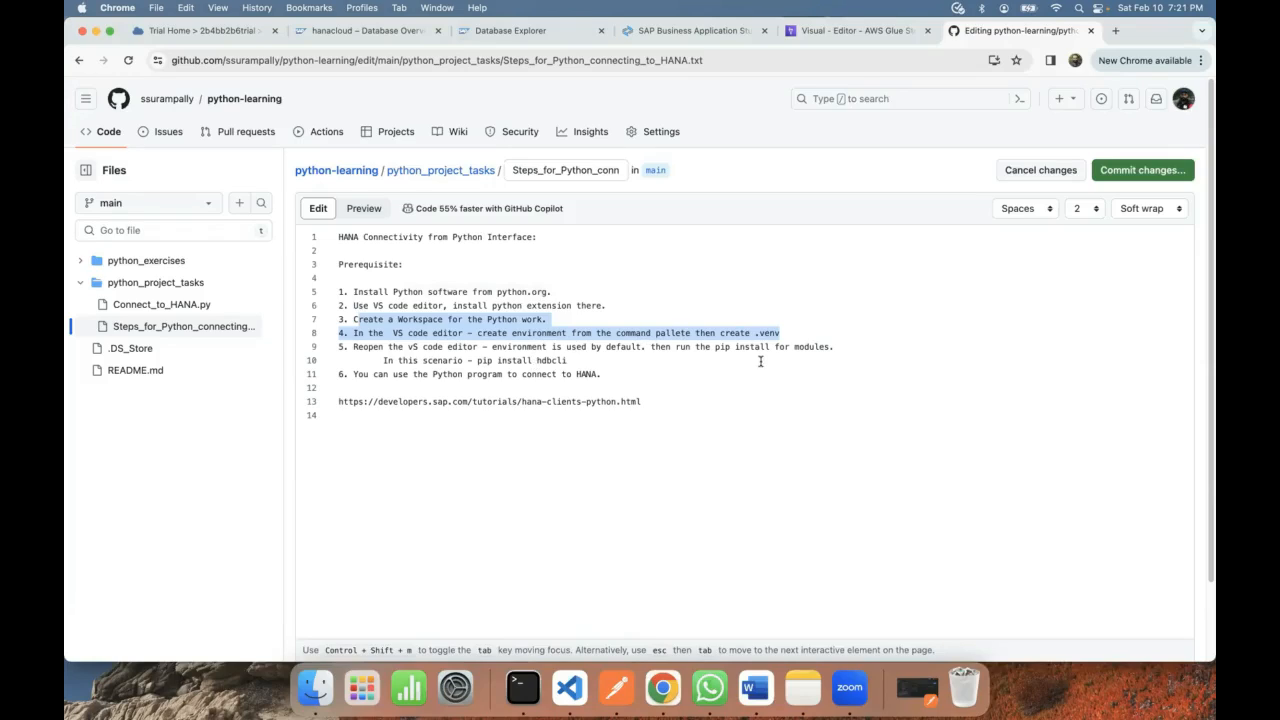
mouse_move(788, 341)
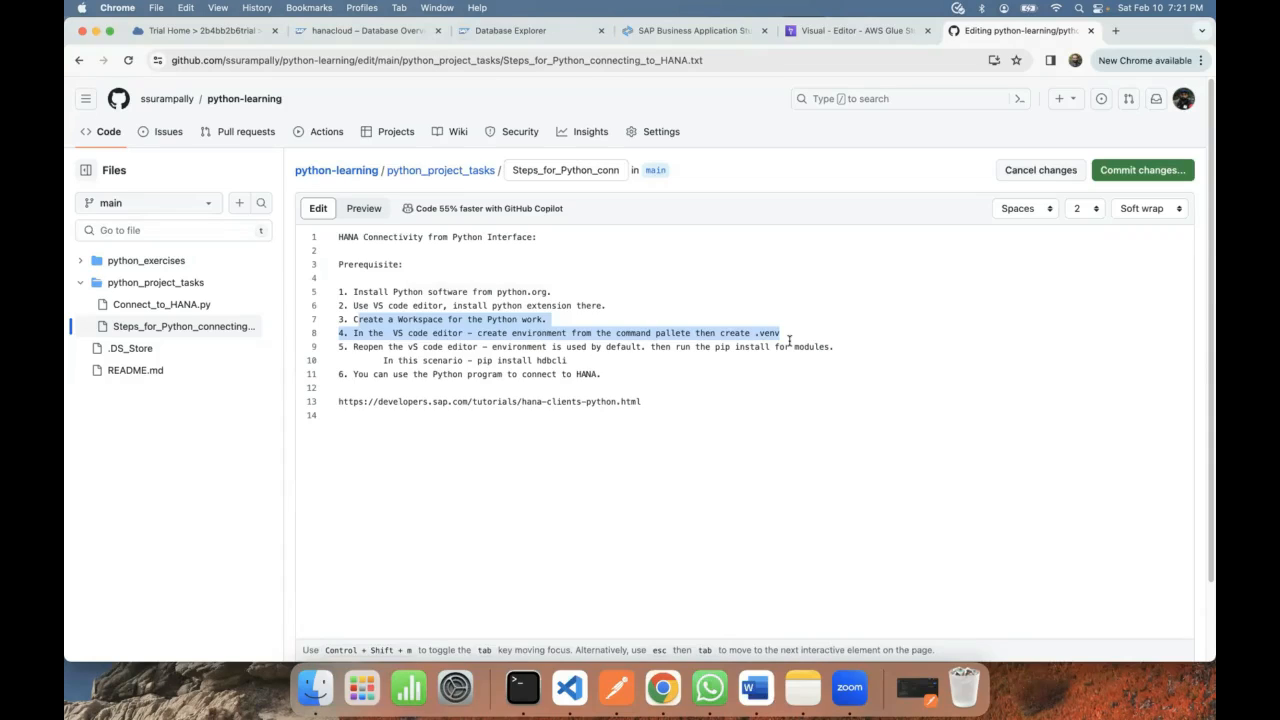
Step: Change the GitHub note's install line from 'pip install hdbcli' to 'pip3 install hdbcli'
left_click(505, 360)
type("3")
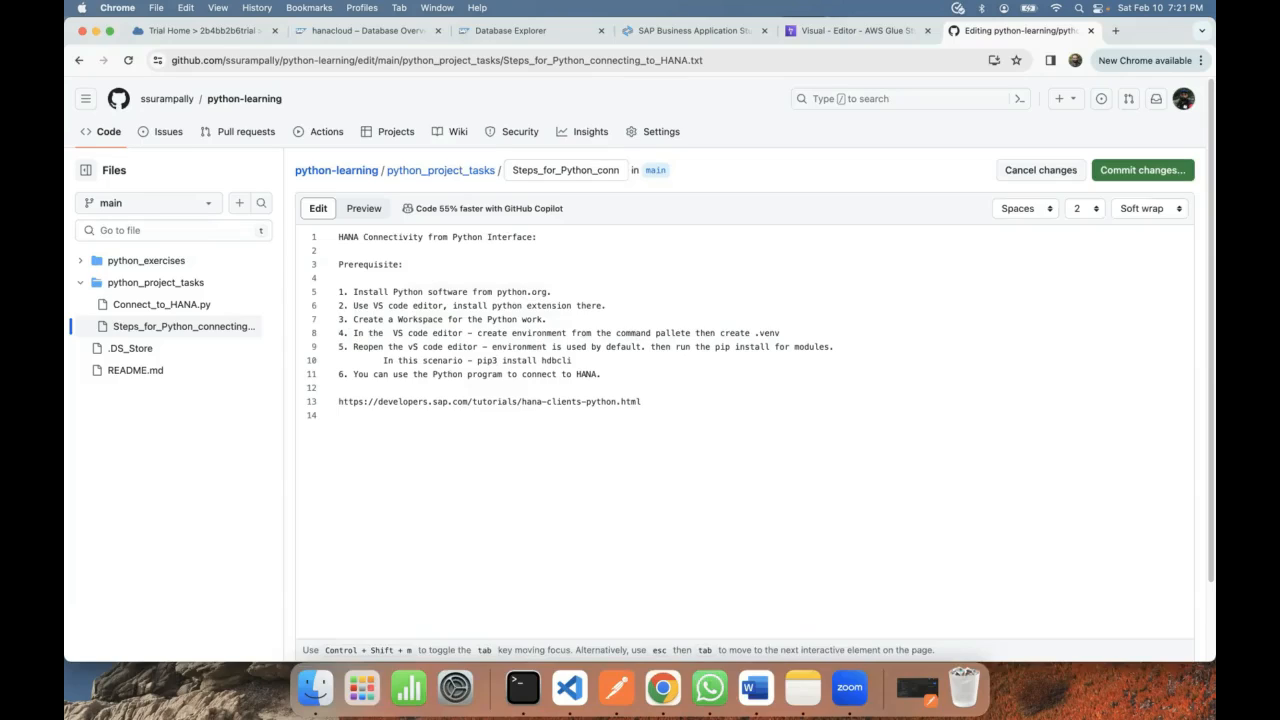
left_click(498, 360)
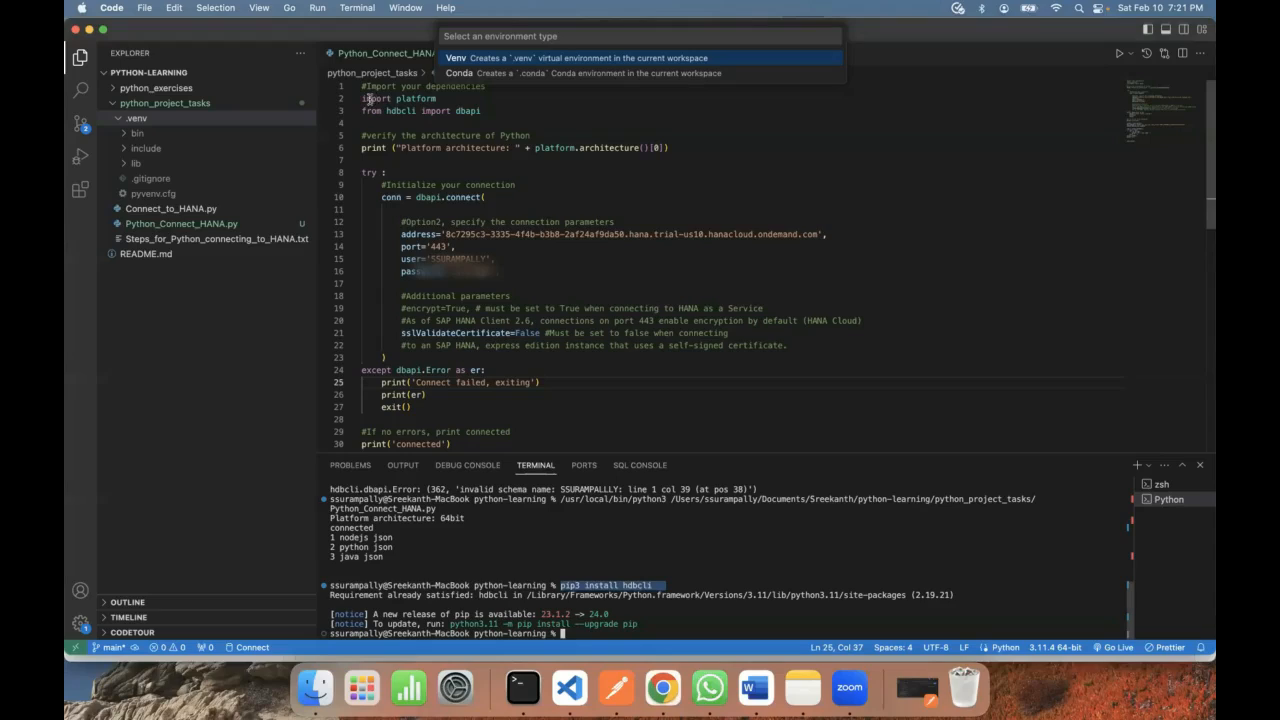
double_click(398, 98)
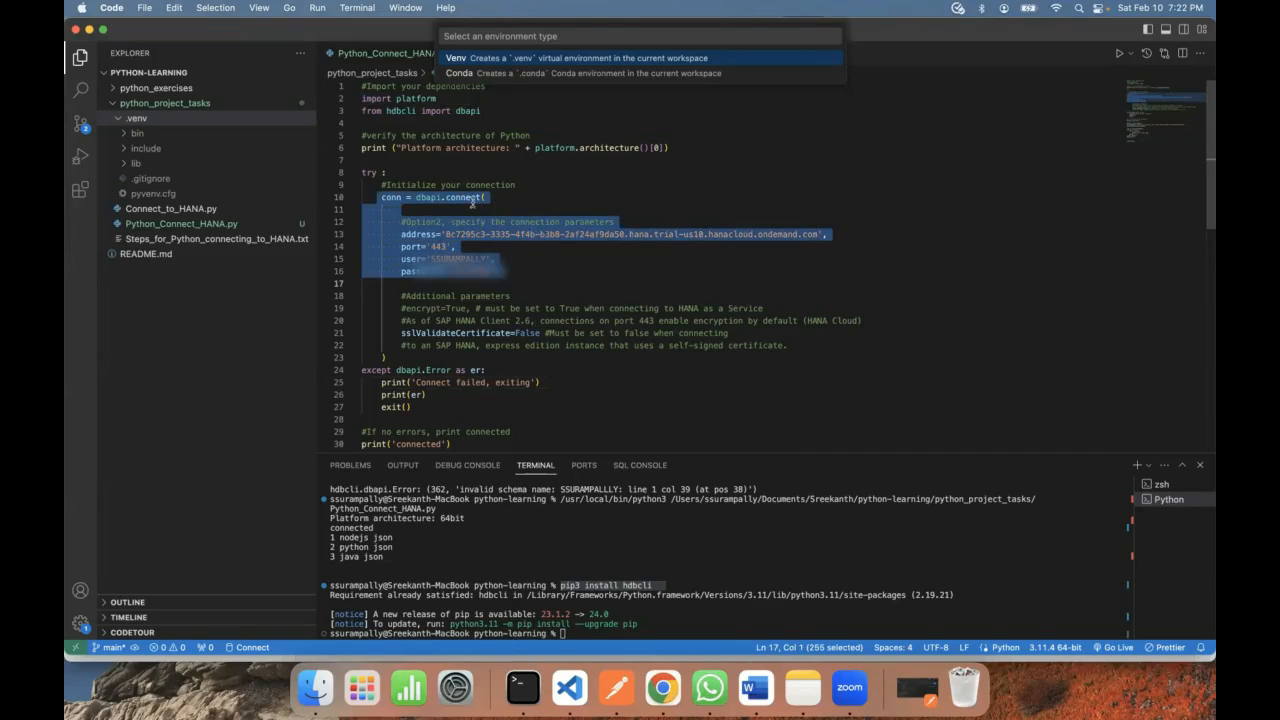
mouse_move(460, 197)
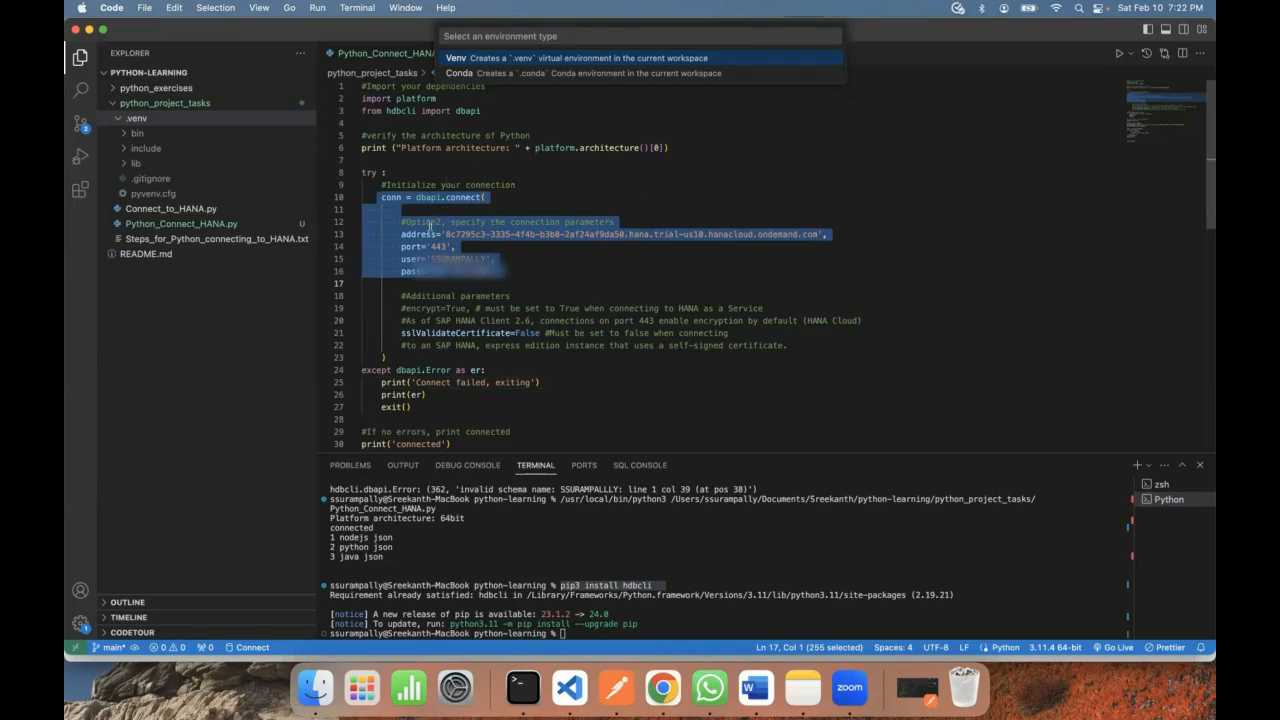
mouse_move(452, 346)
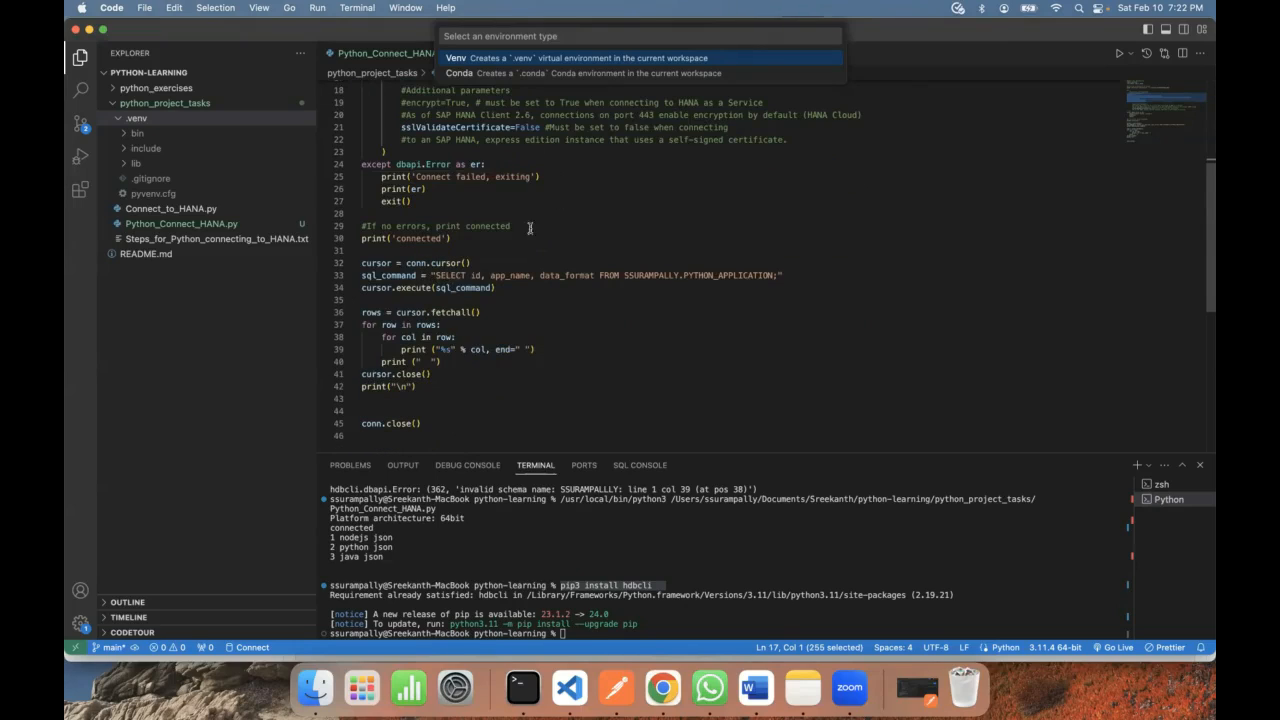
mouse_move(403, 262)
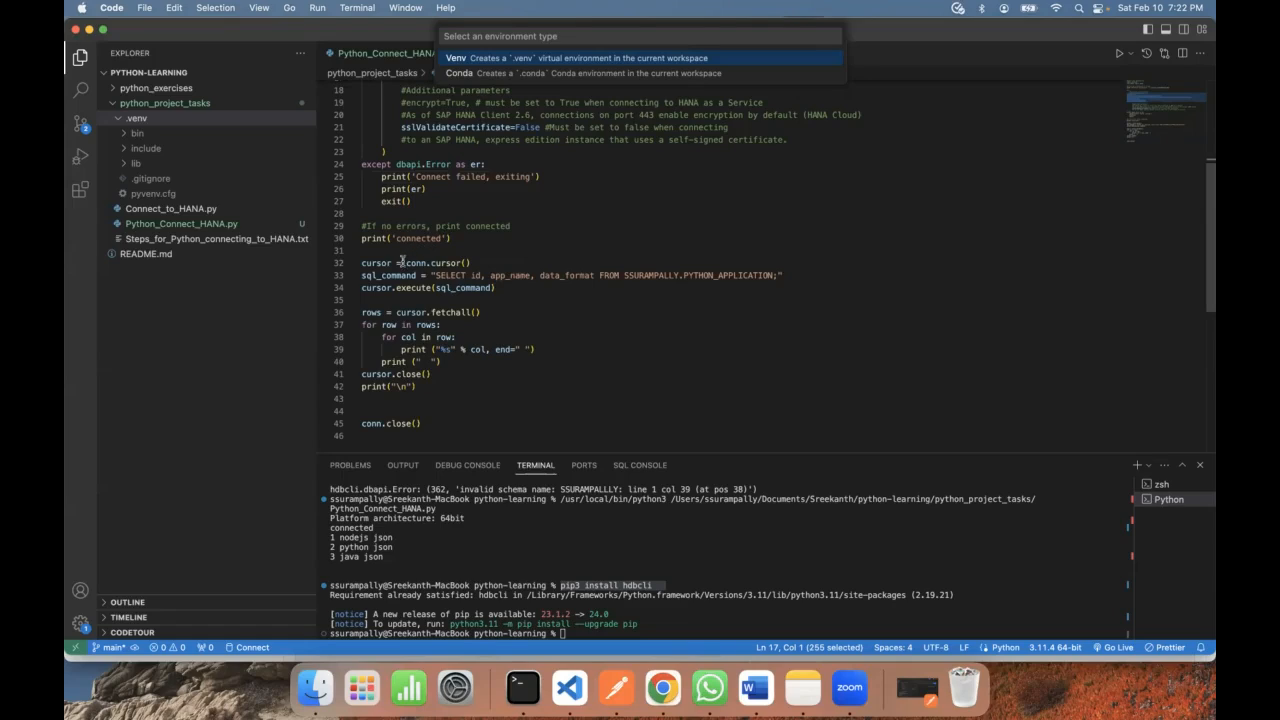
mouse_move(390, 275)
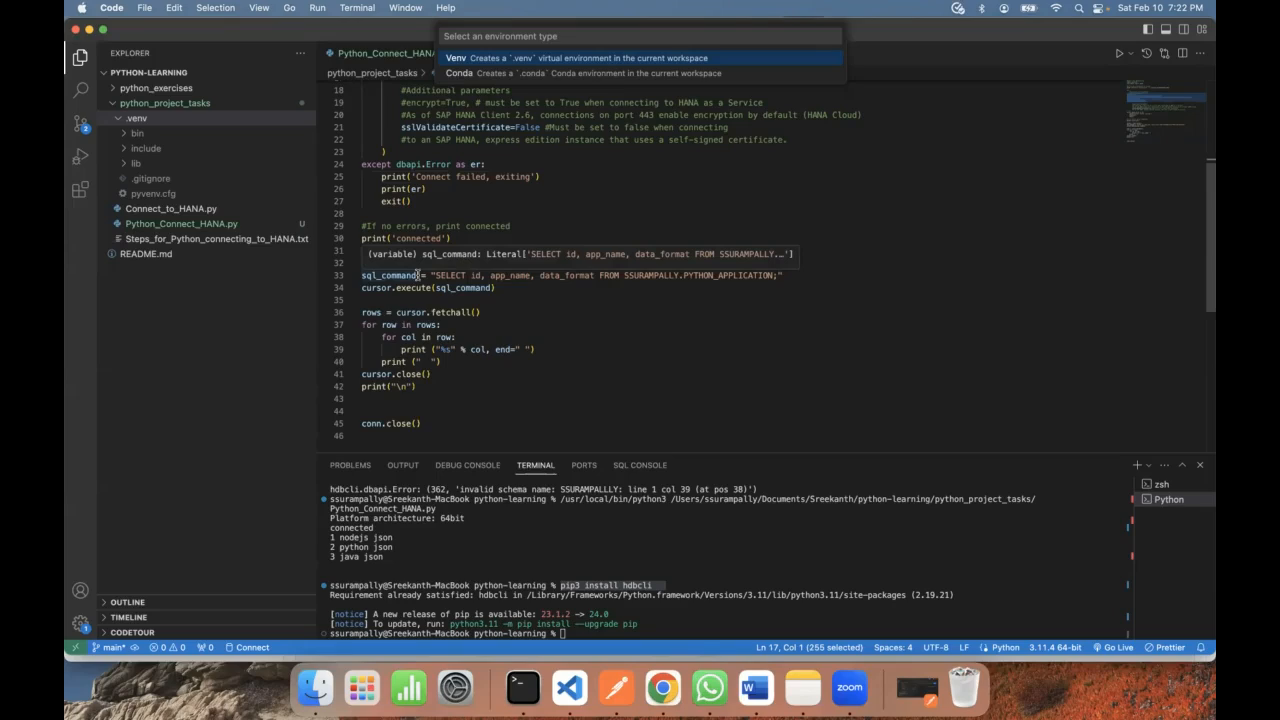
mouse_move(560, 272)
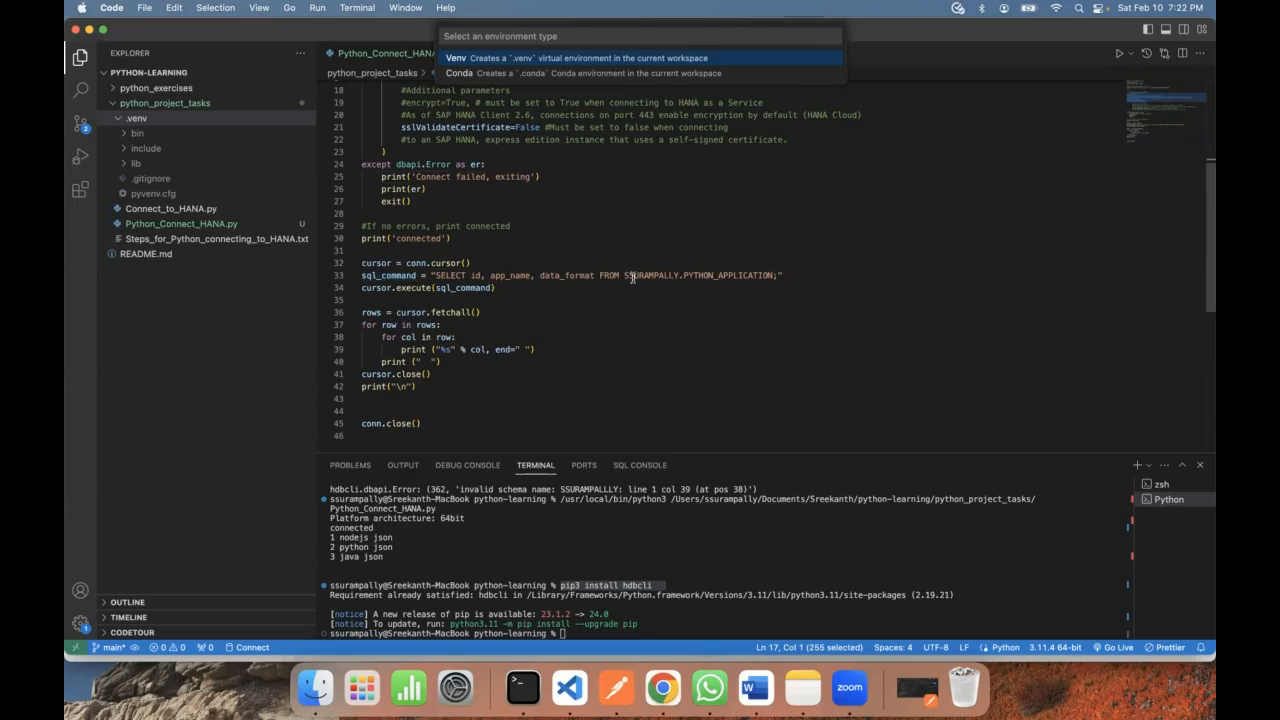
mouse_move(710, 275)
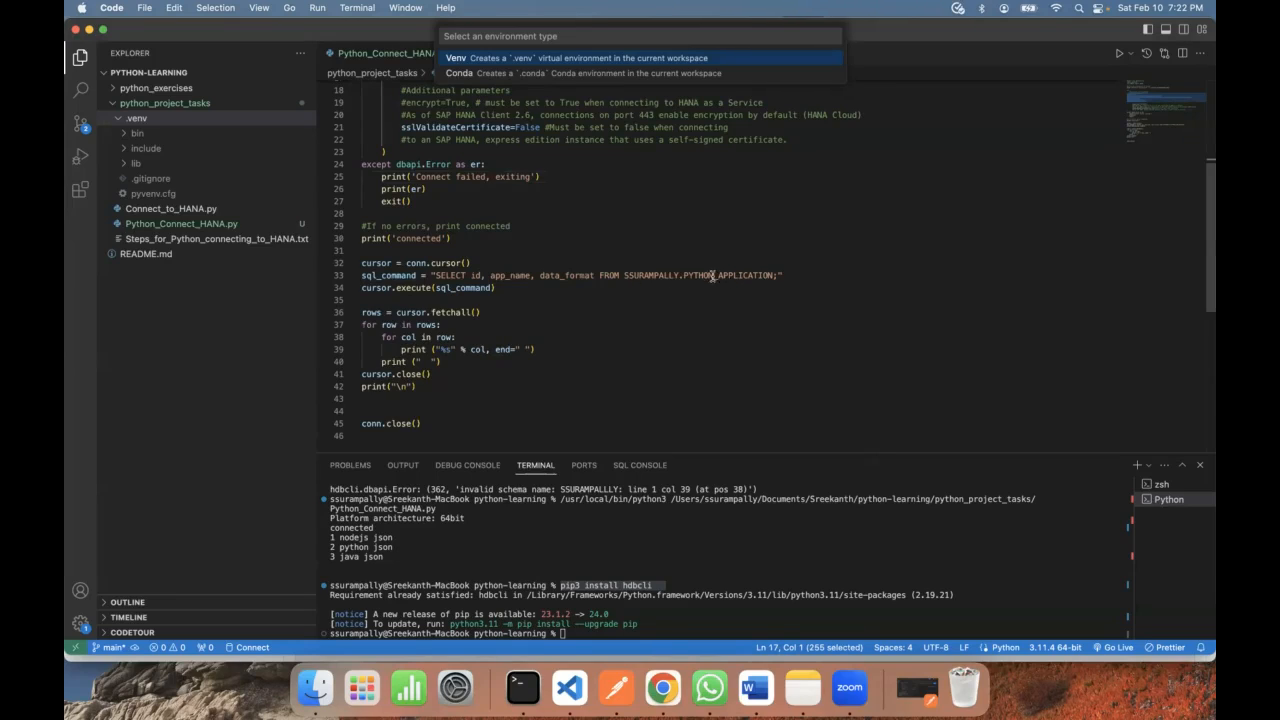
mouse_move(667, 281)
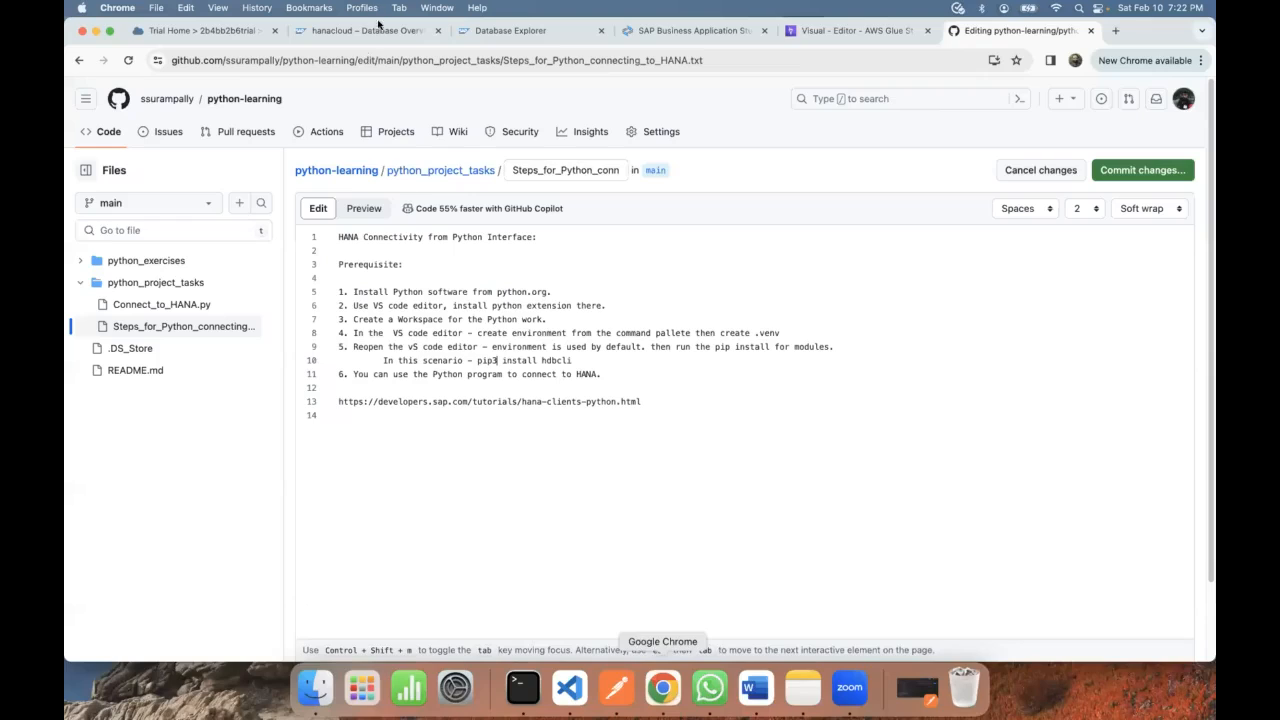
Step: View the three-row PYTHON_APPLICATION results in the Database Explorer SQL console
left_click(510, 30)
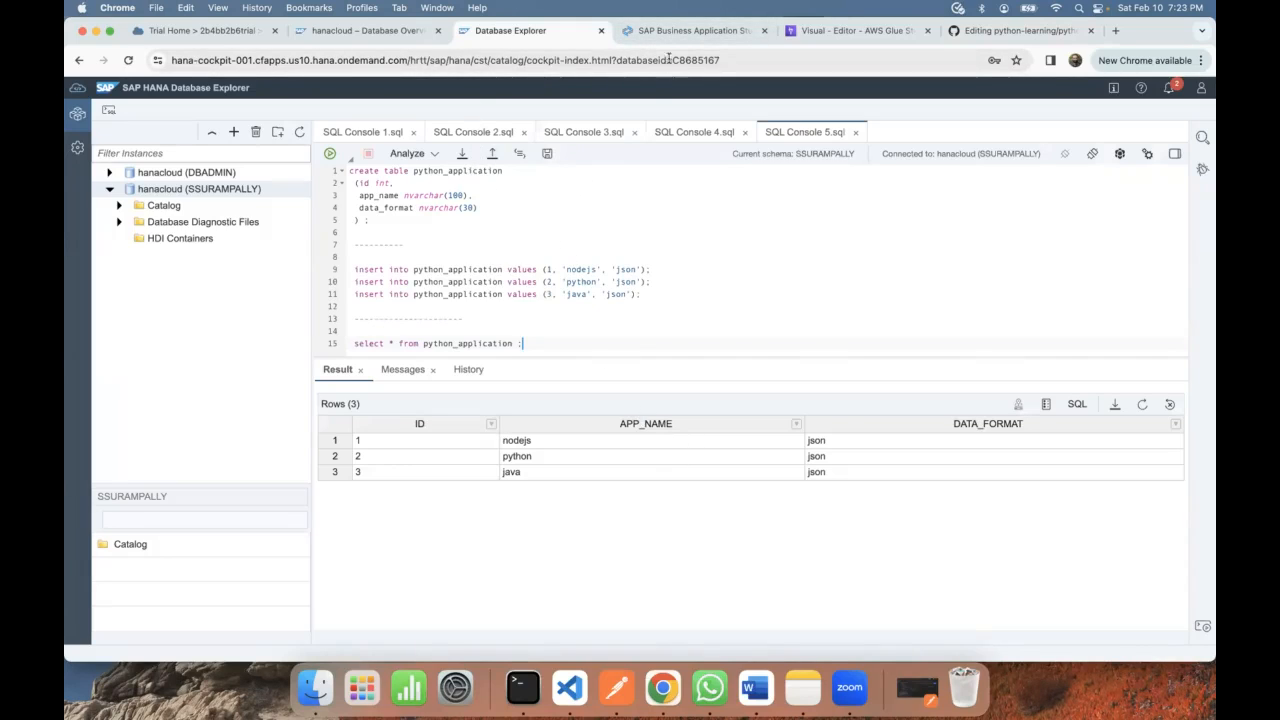
mouse_move(510, 30)
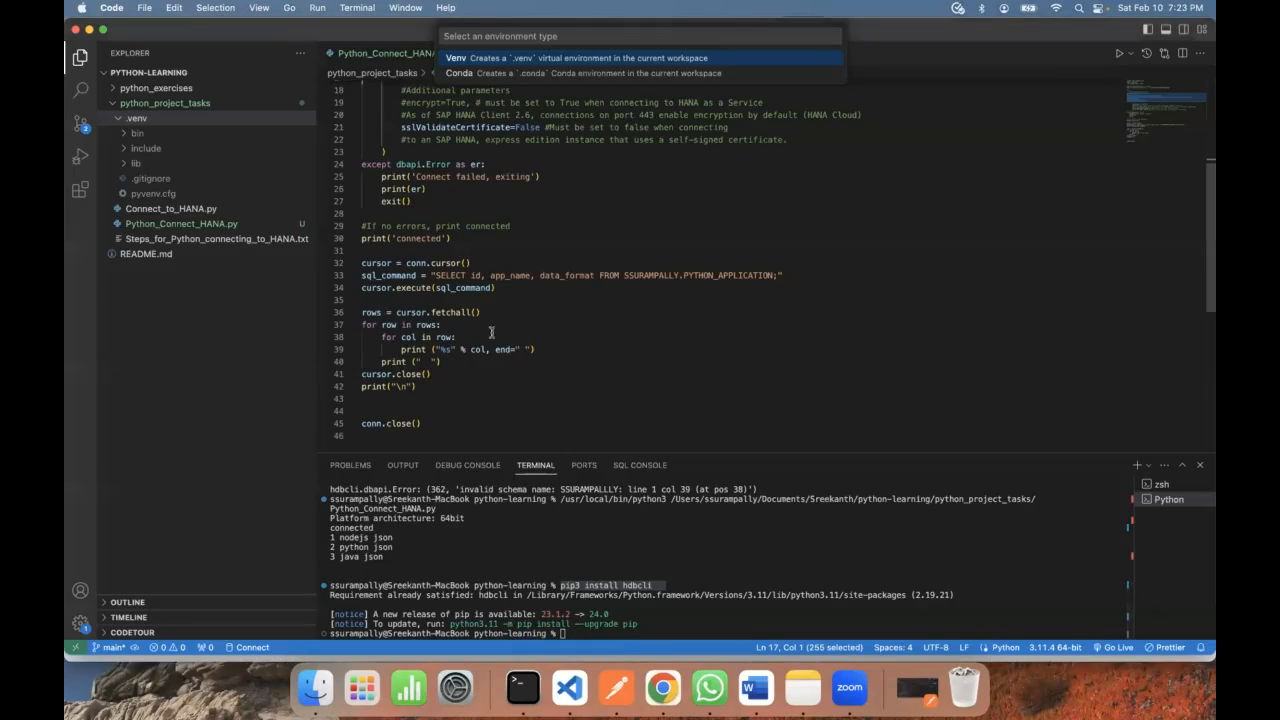
mouse_move(400, 365)
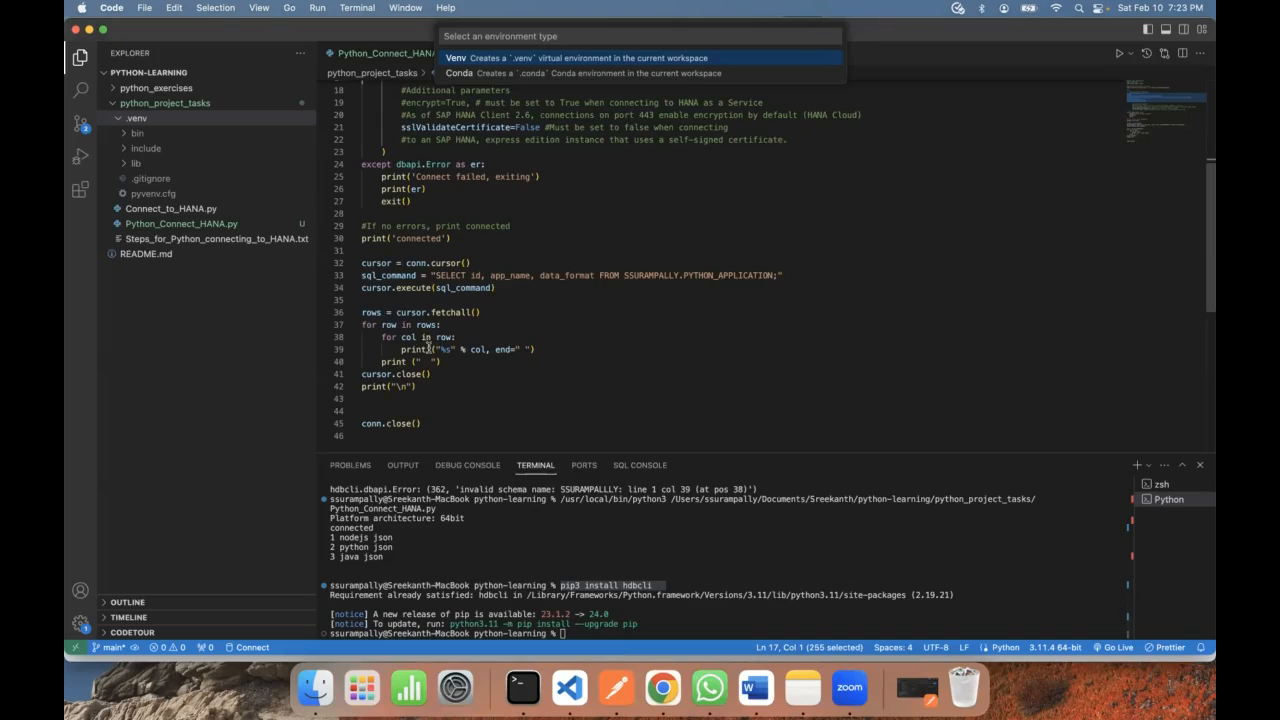
mouse_move(486, 367)
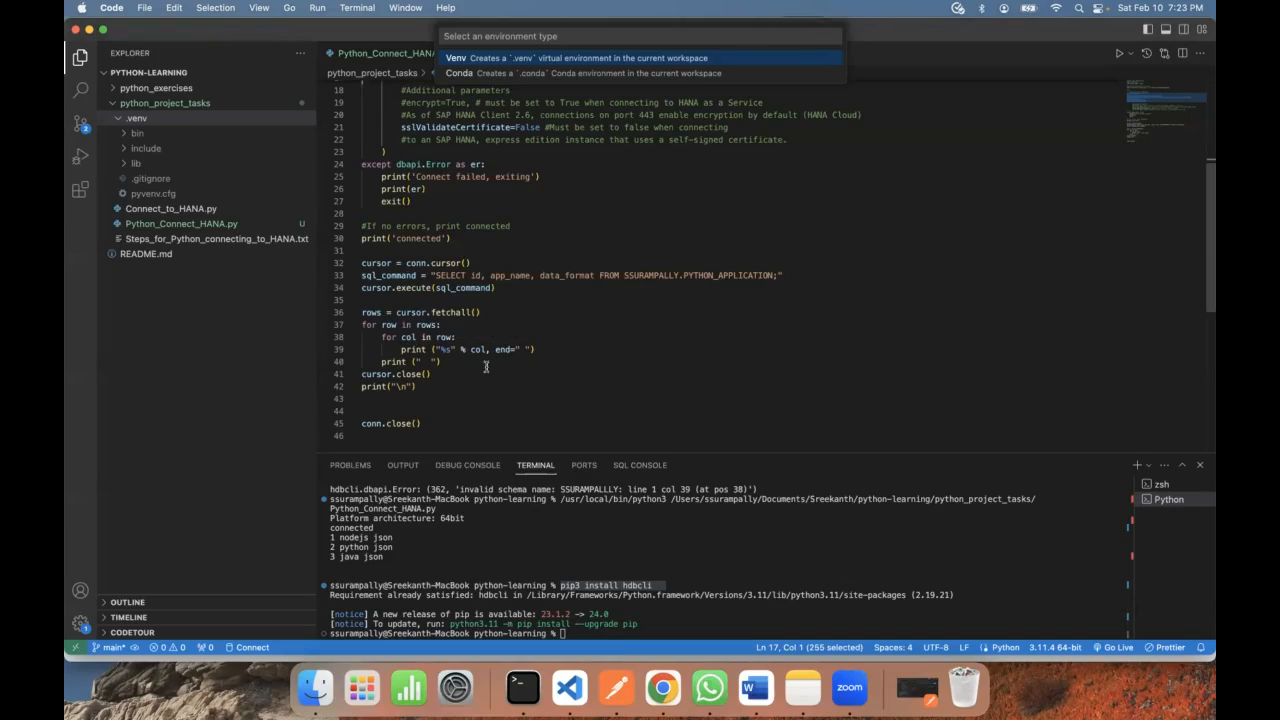
mouse_move(438, 393)
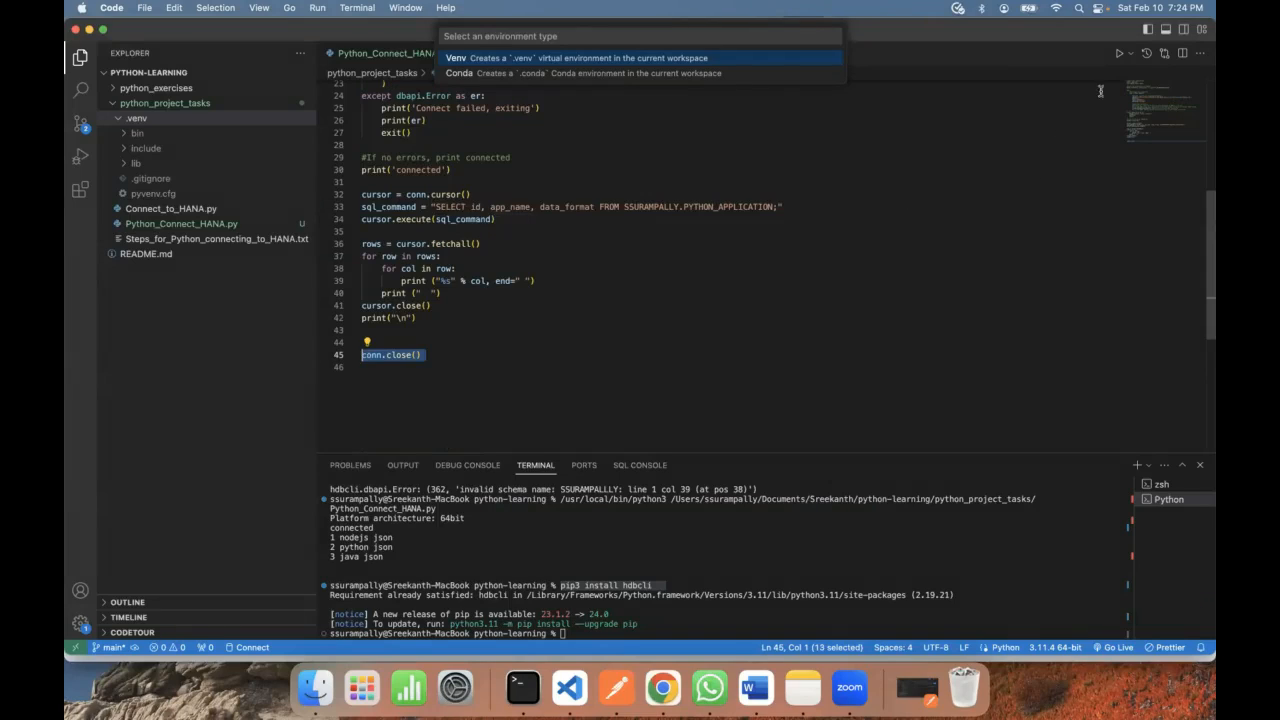
Step: Run Python File, printing 'connected' and the nodejs, python and java rows
left_click(1130, 53)
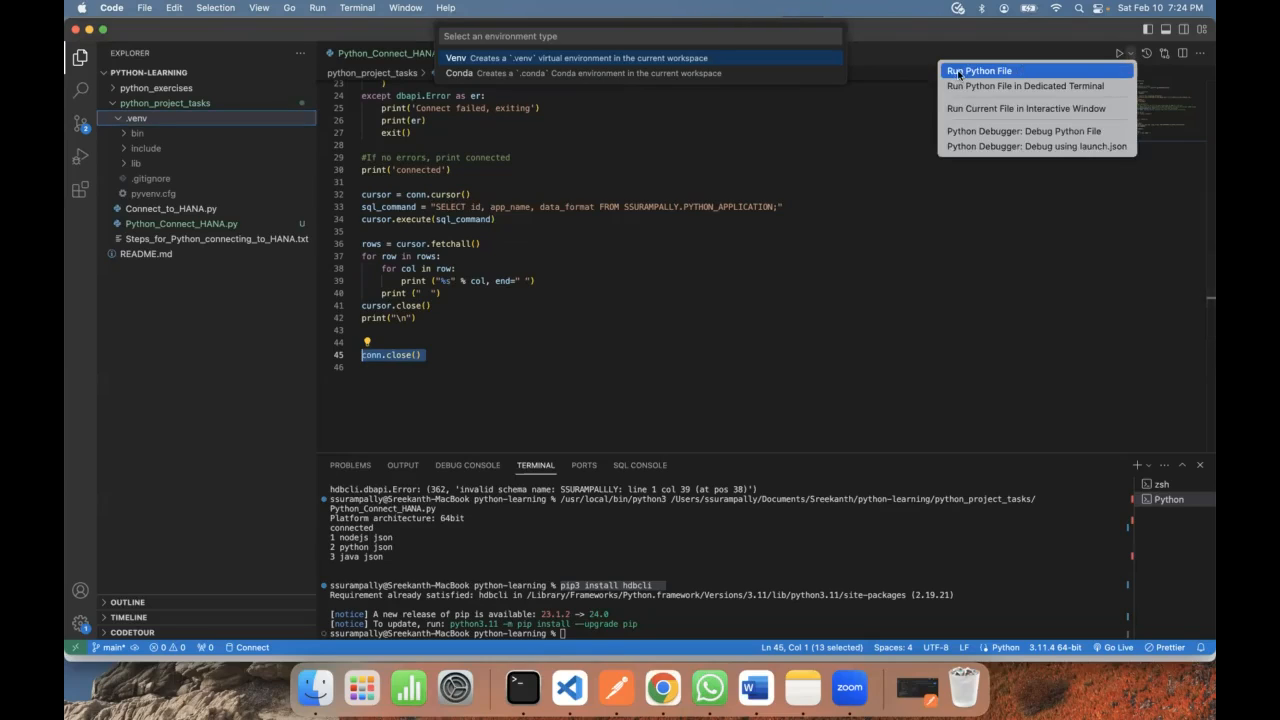
left_click(979, 70)
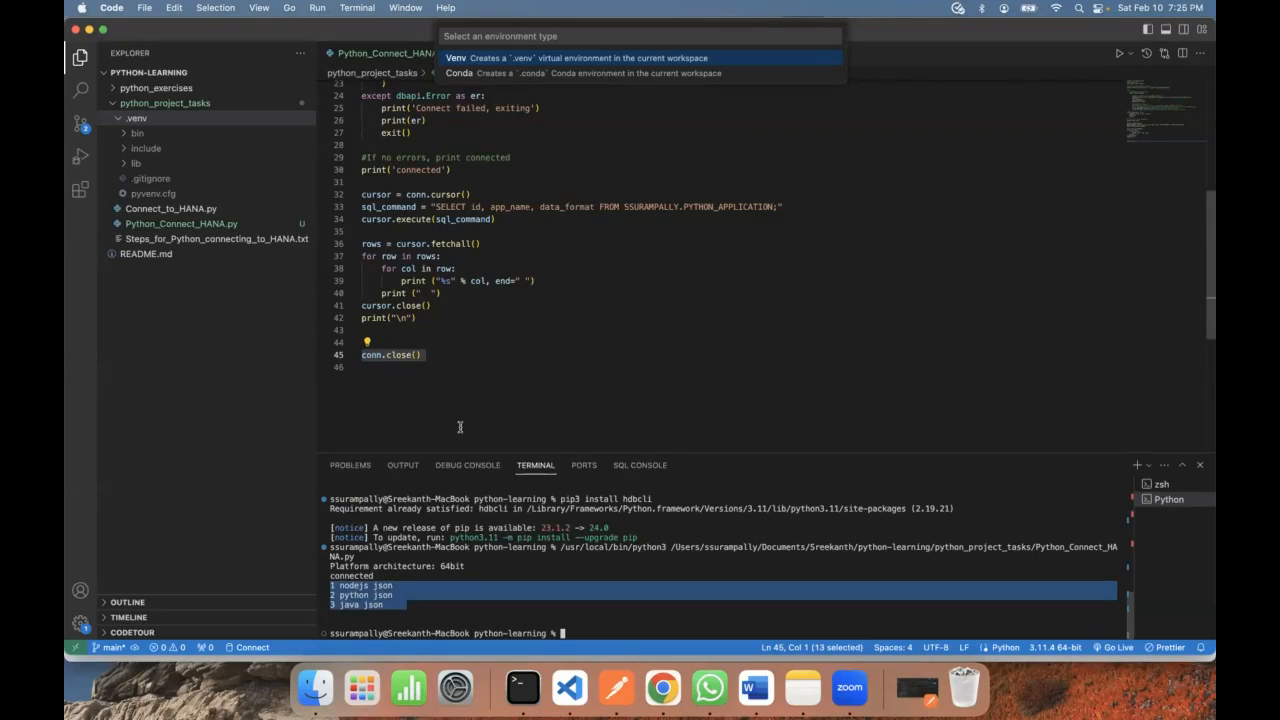
mouse_move(538, 197)
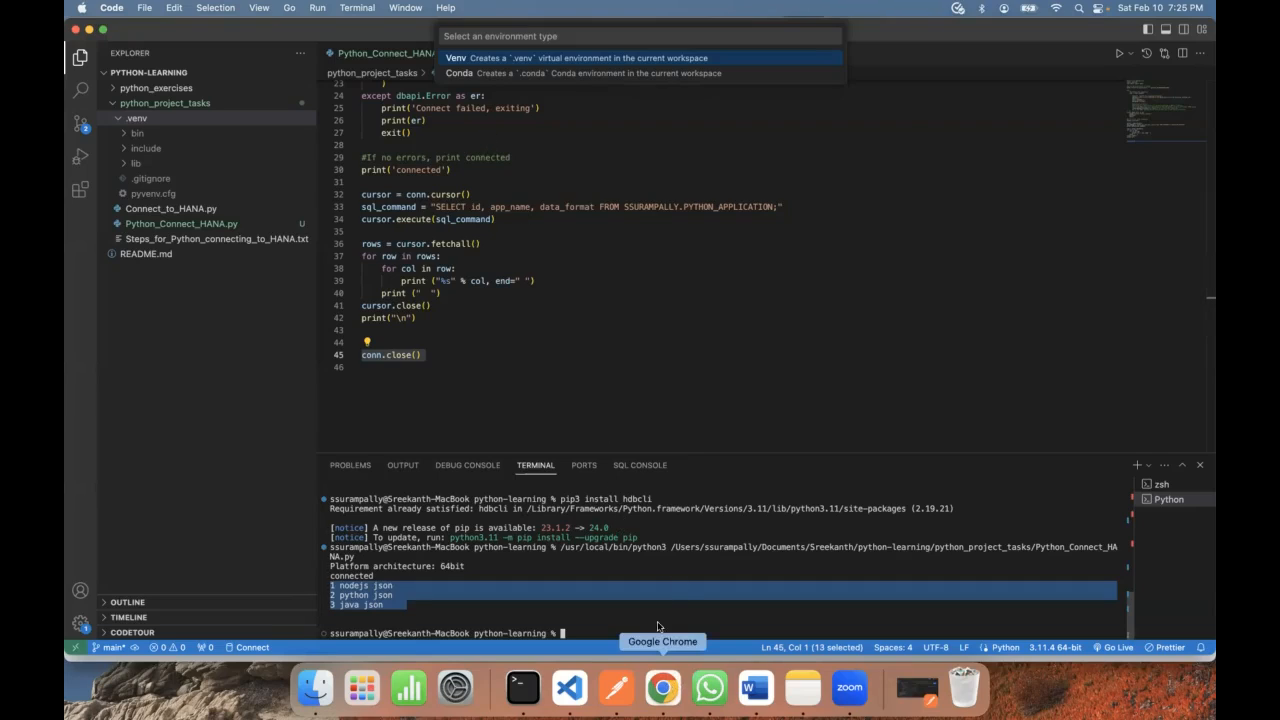
mouse_move(547, 305)
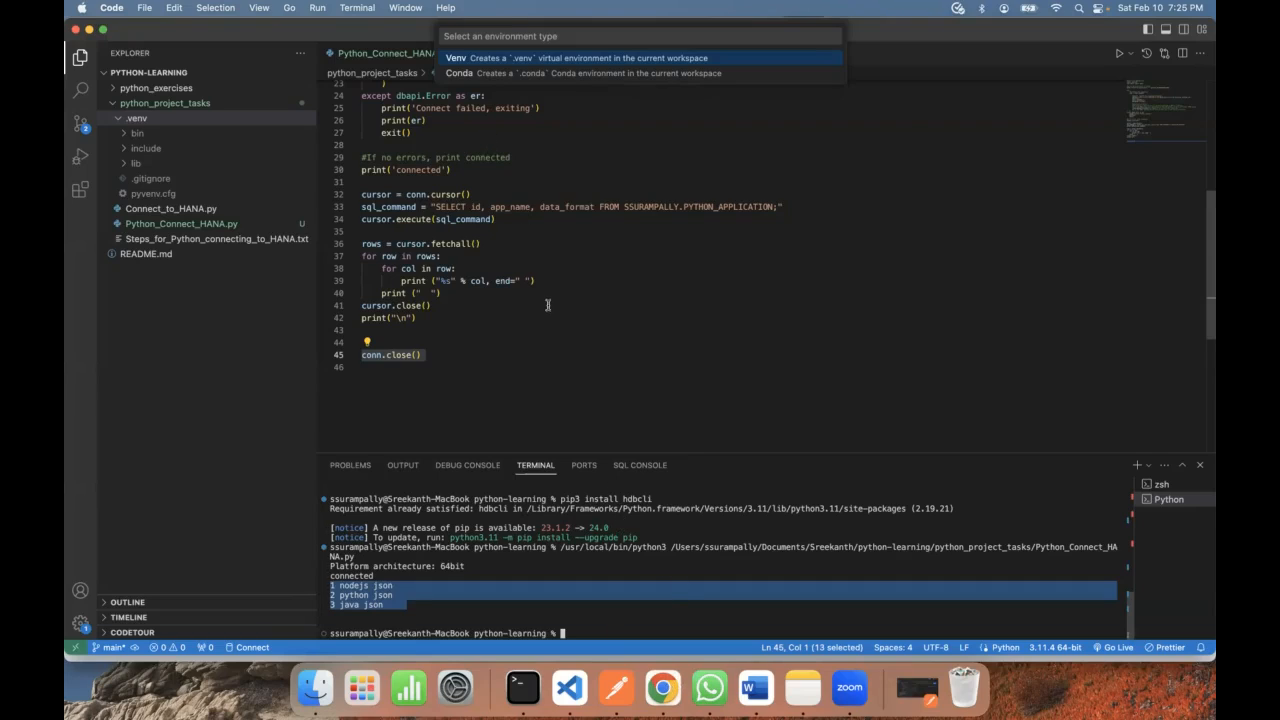